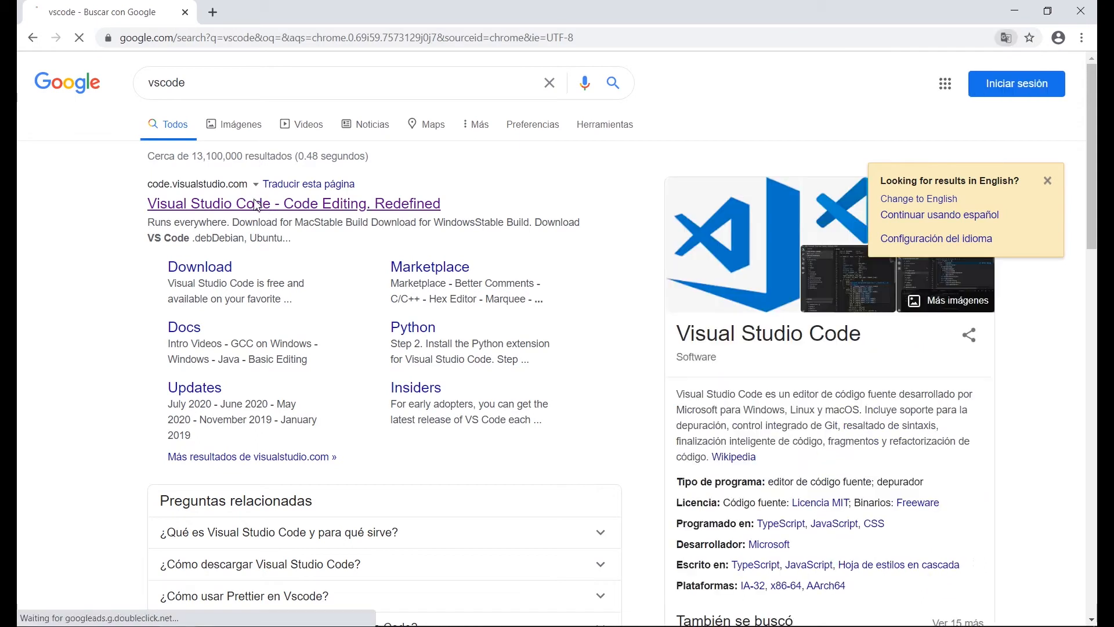
Go to code.visualstudio.com and download the Windows stable build of VS Code.
left_click(294, 205)
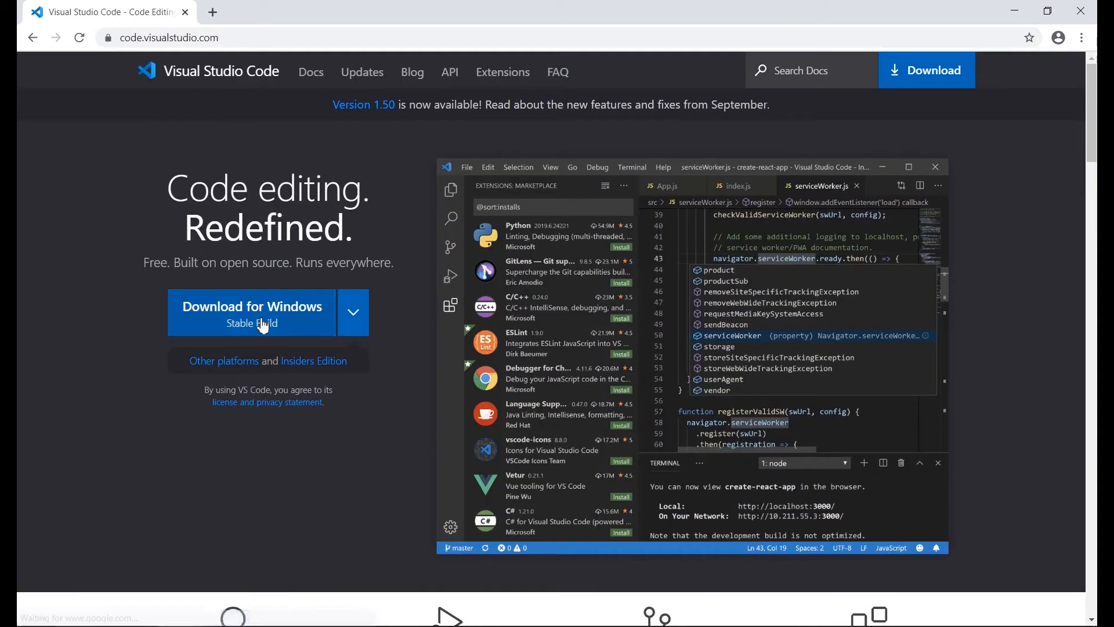
left_click(251, 311)
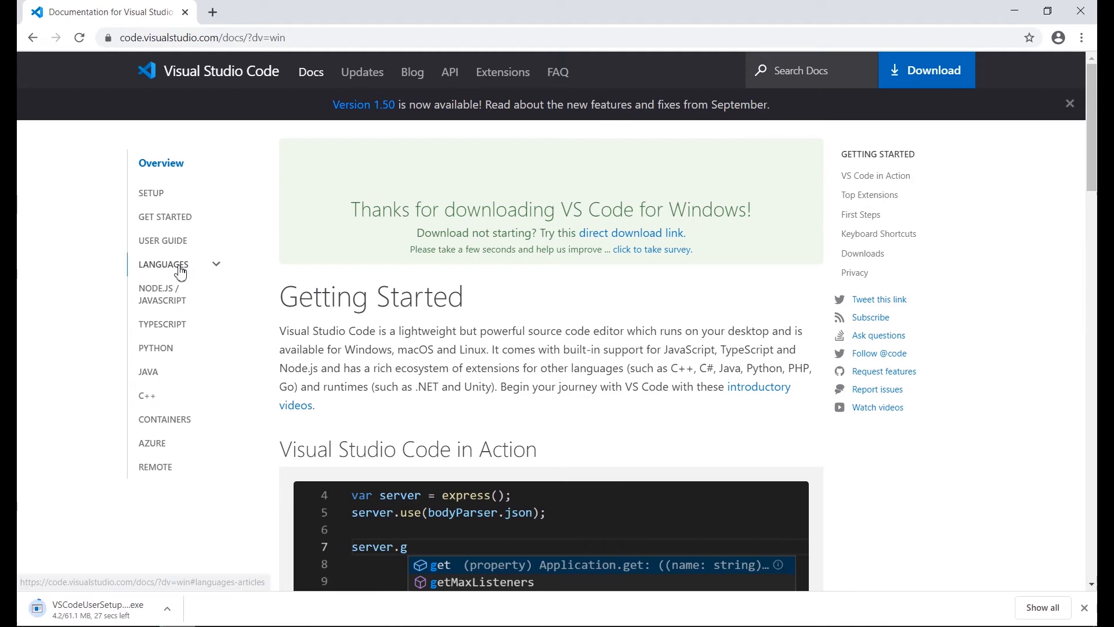
In Docs, expand Languages and navigate to the .NET Core guide.
left_click(164, 264)
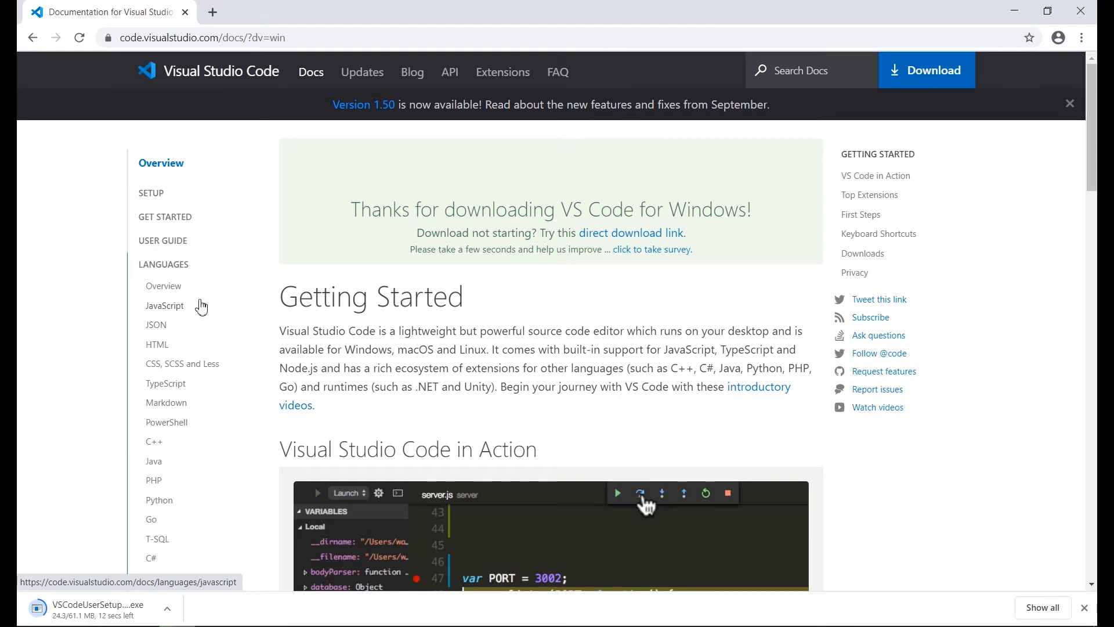
scroll("down", 3)
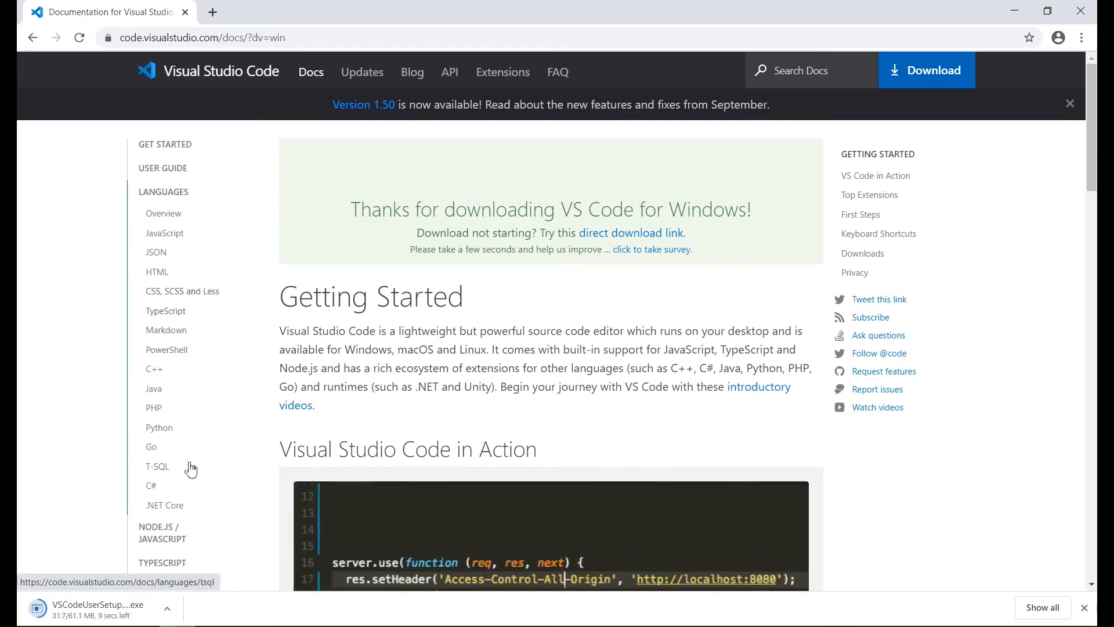
left_click(164, 505)
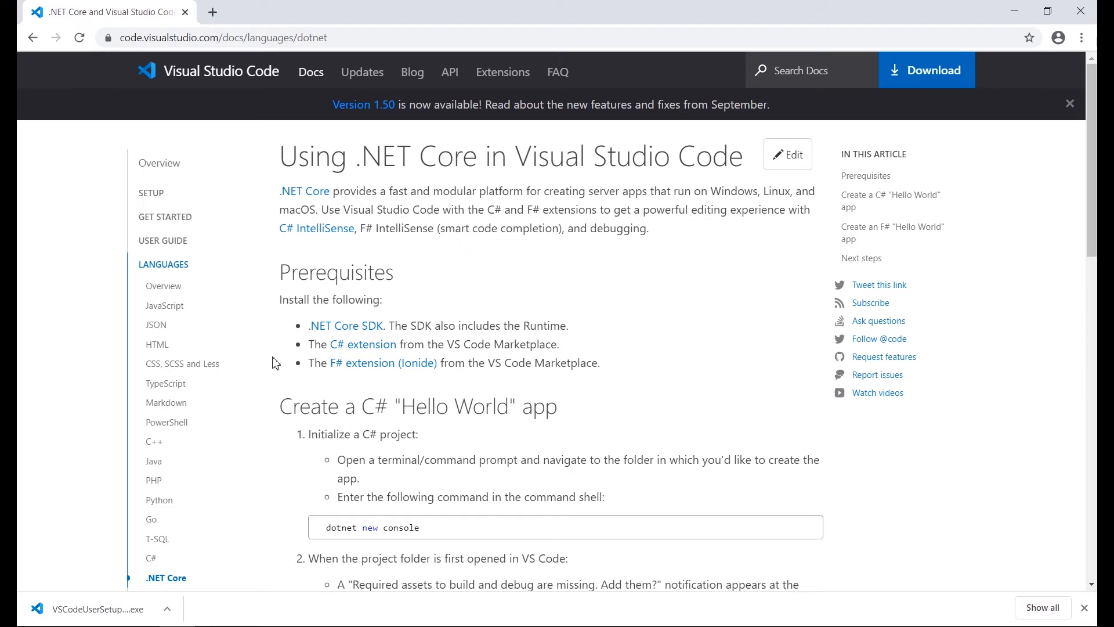
mouse_move(312, 345)
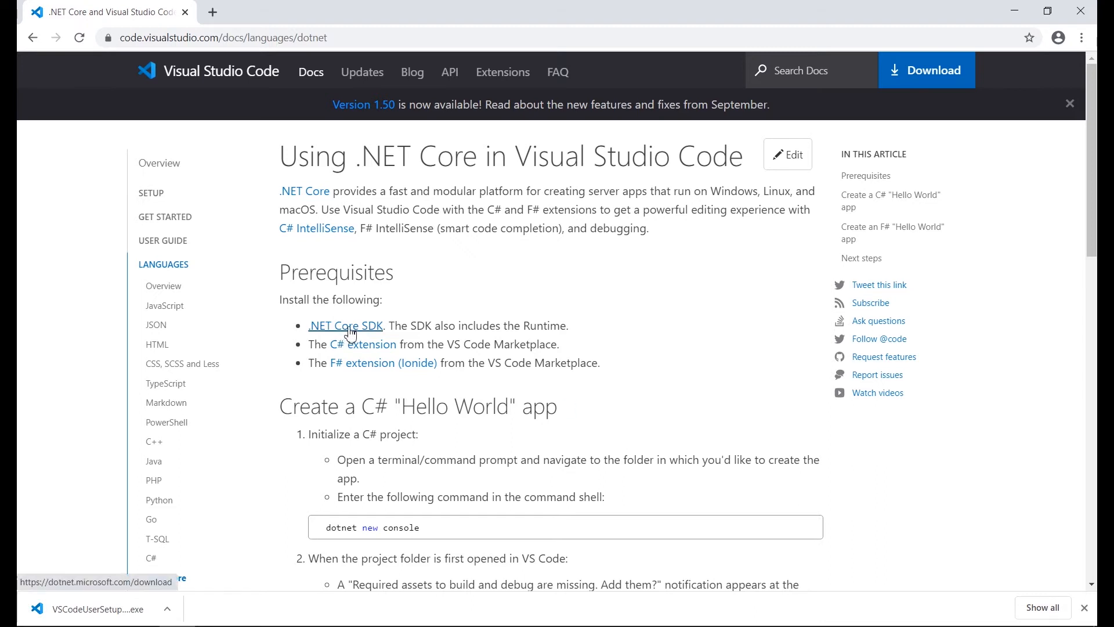
Run VSCodeUserSetup.exe and accept the default destination folder.
left_click(346, 324)
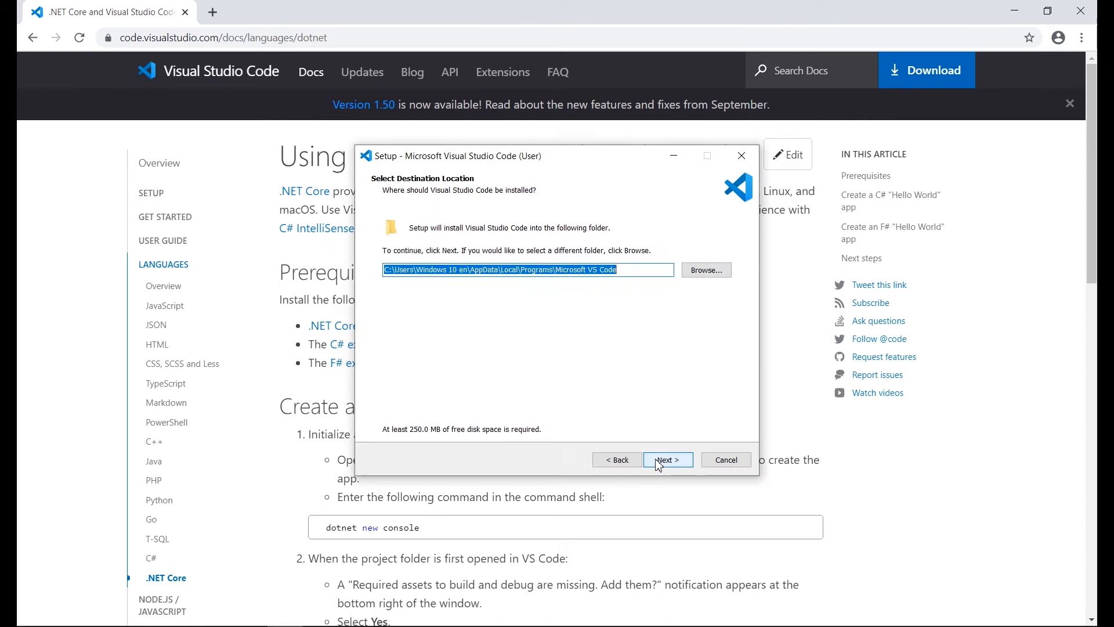
left_click(666, 459)
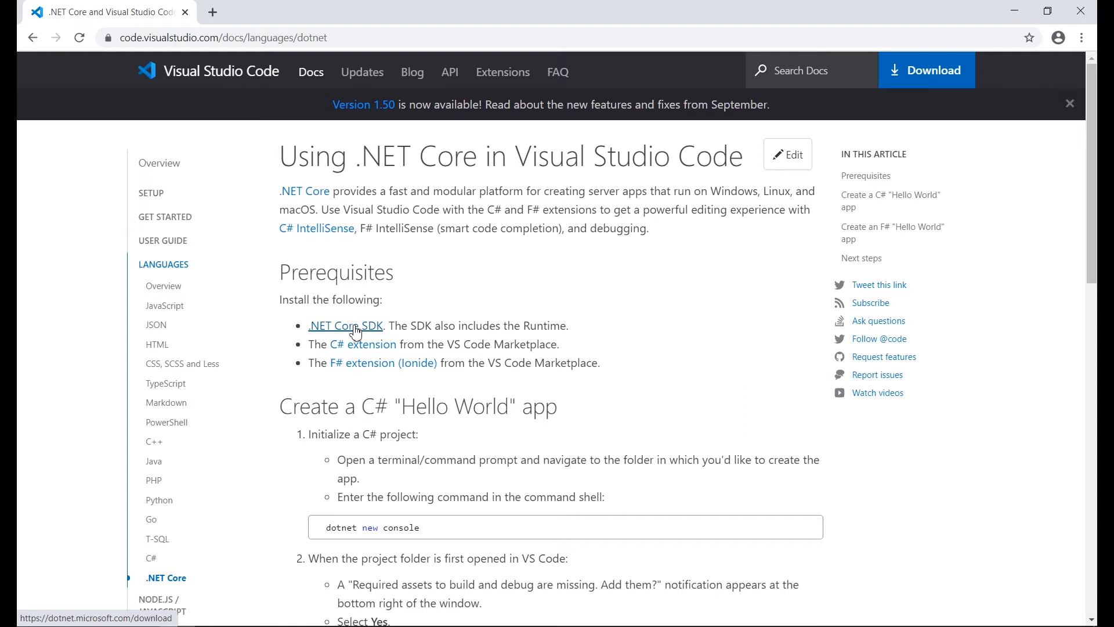
From the .NET Core SDK page, download the SDK installer and launch it from the download bar.
left_click(346, 325)
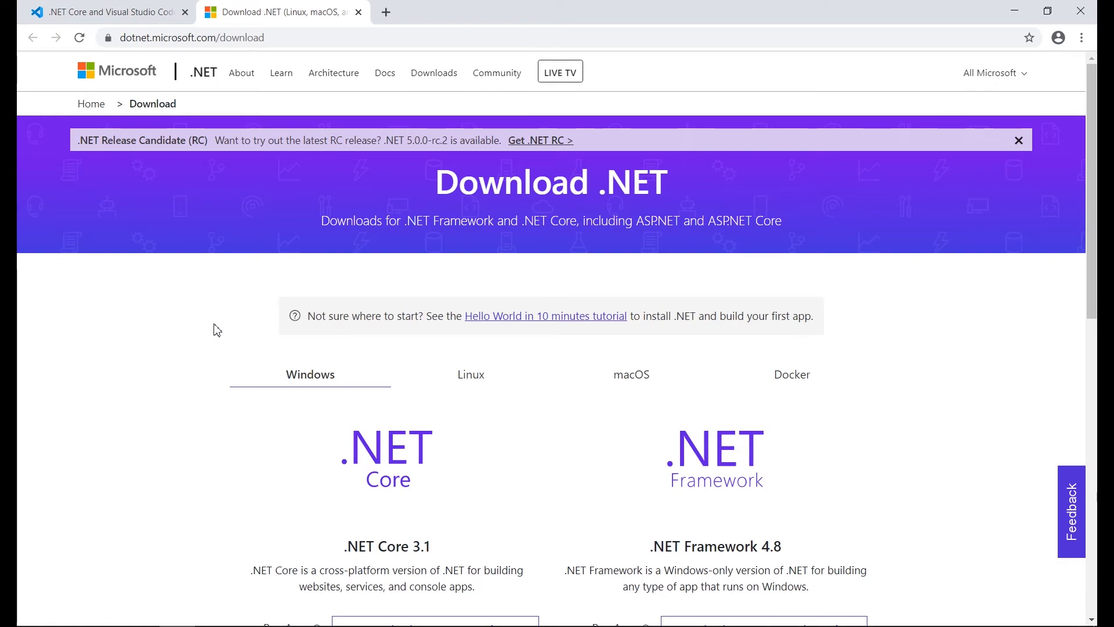
scroll("down", 3)
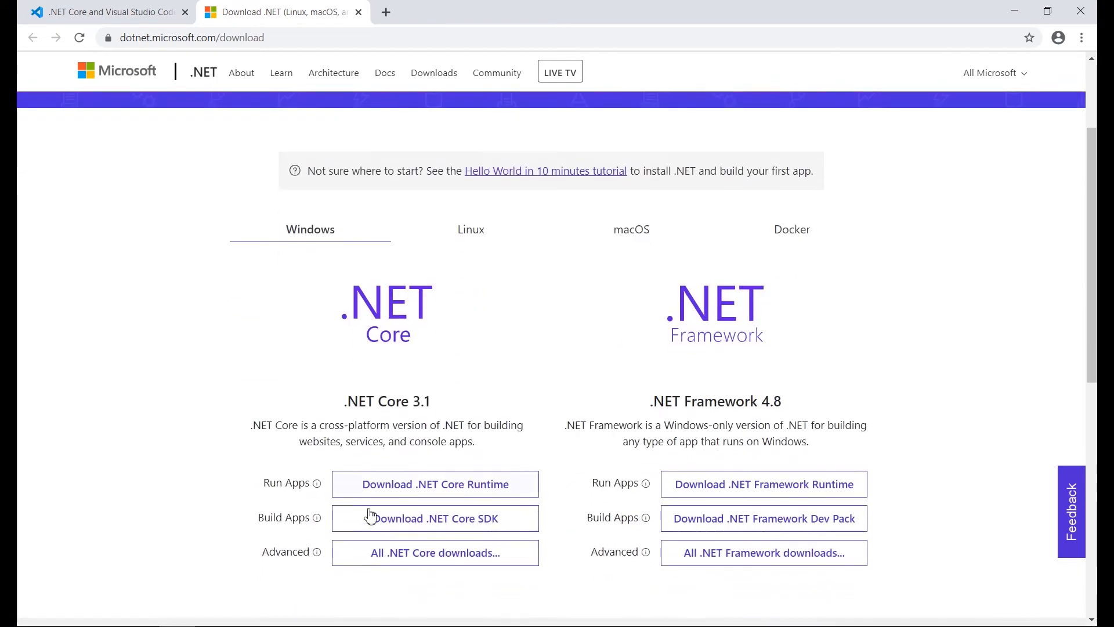
left_click(435, 517)
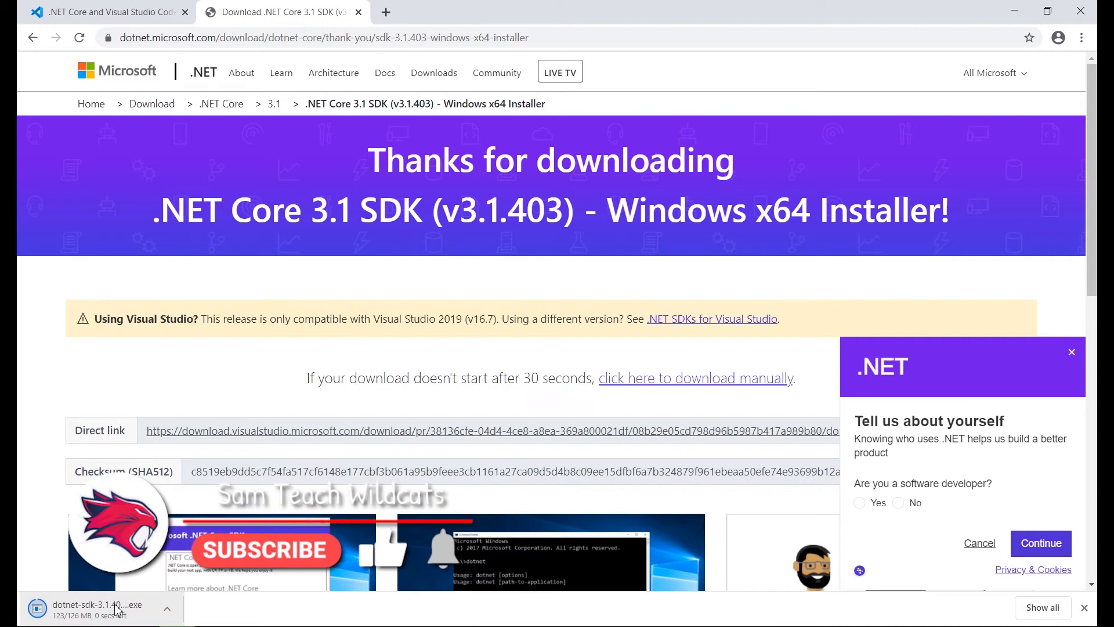
left_click(92, 604)
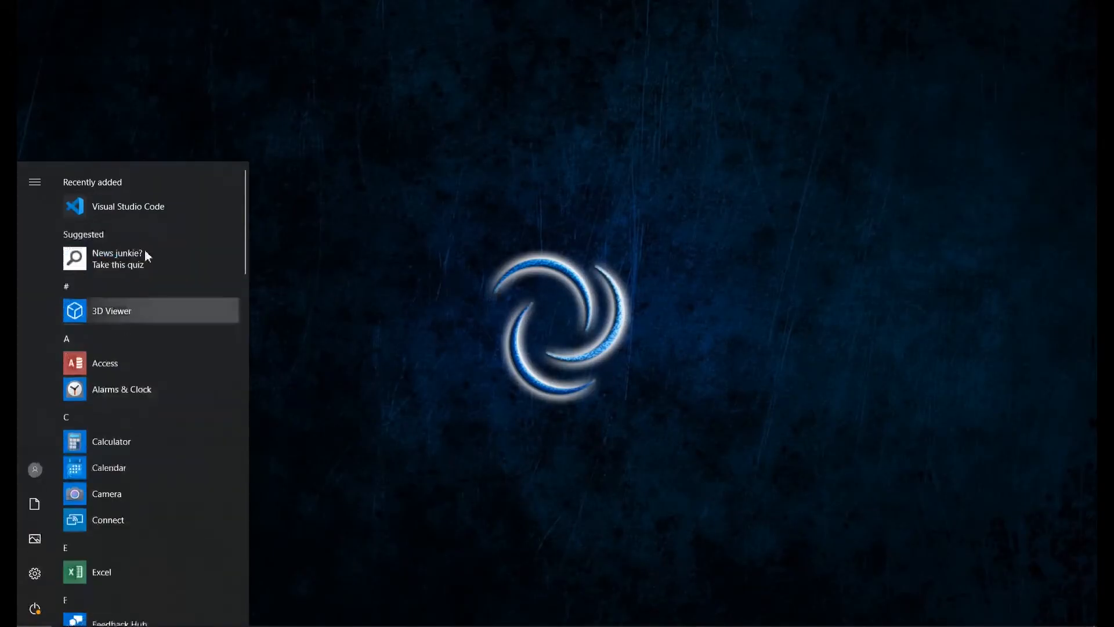
Launch Visual Studio Code from the Start menu's Recently added list.
left_click(127, 207)
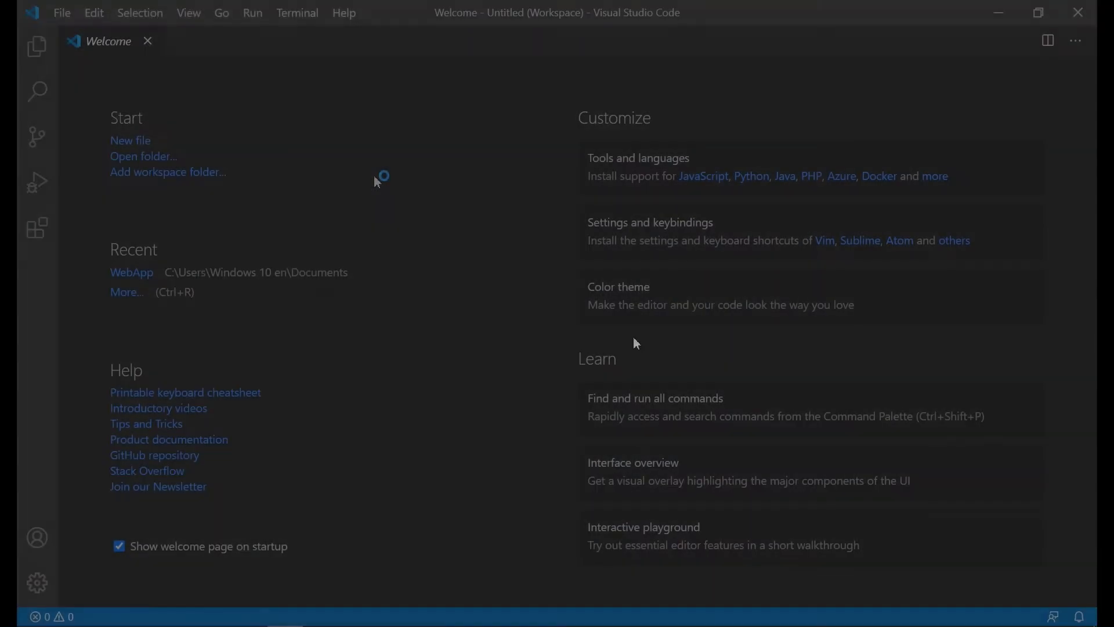
mouse_move(344, 157)
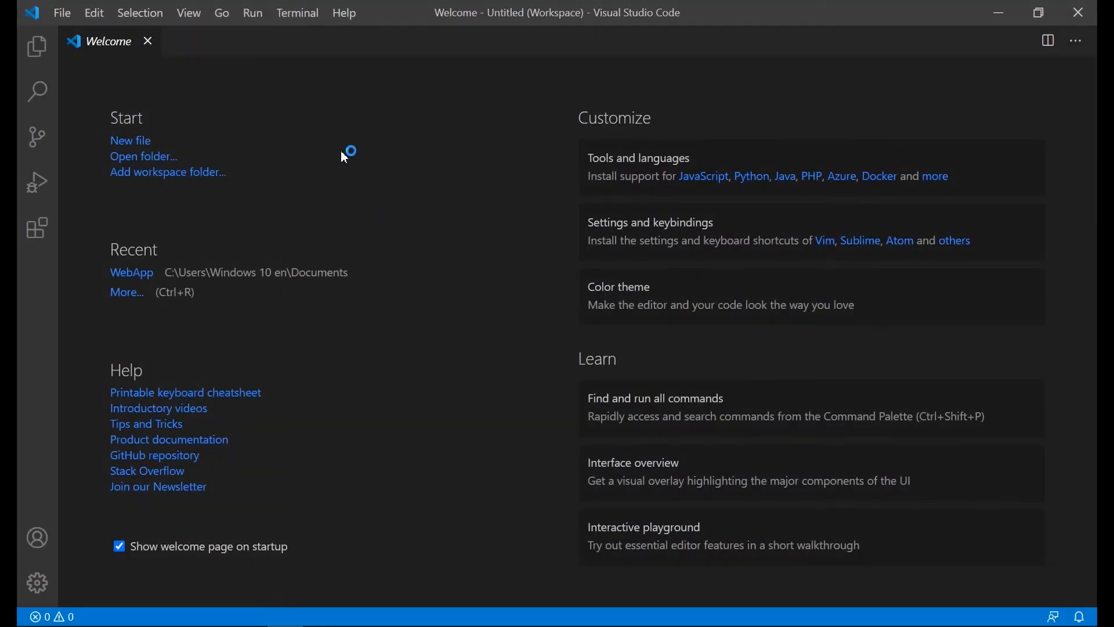
mouse_move(343, 13)
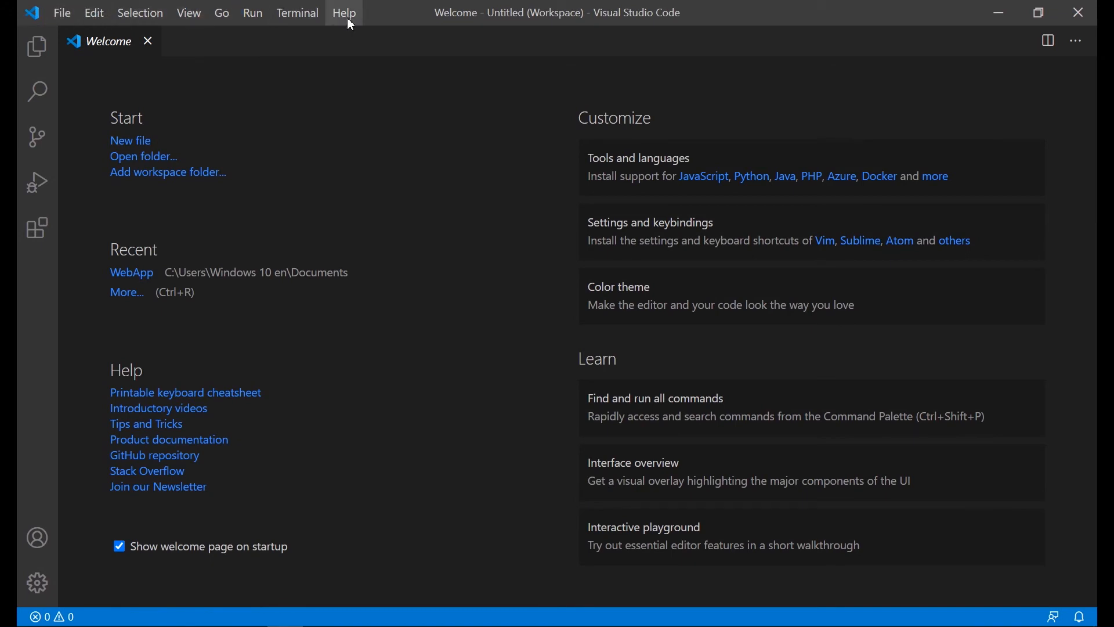
mouse_move(343, 15)
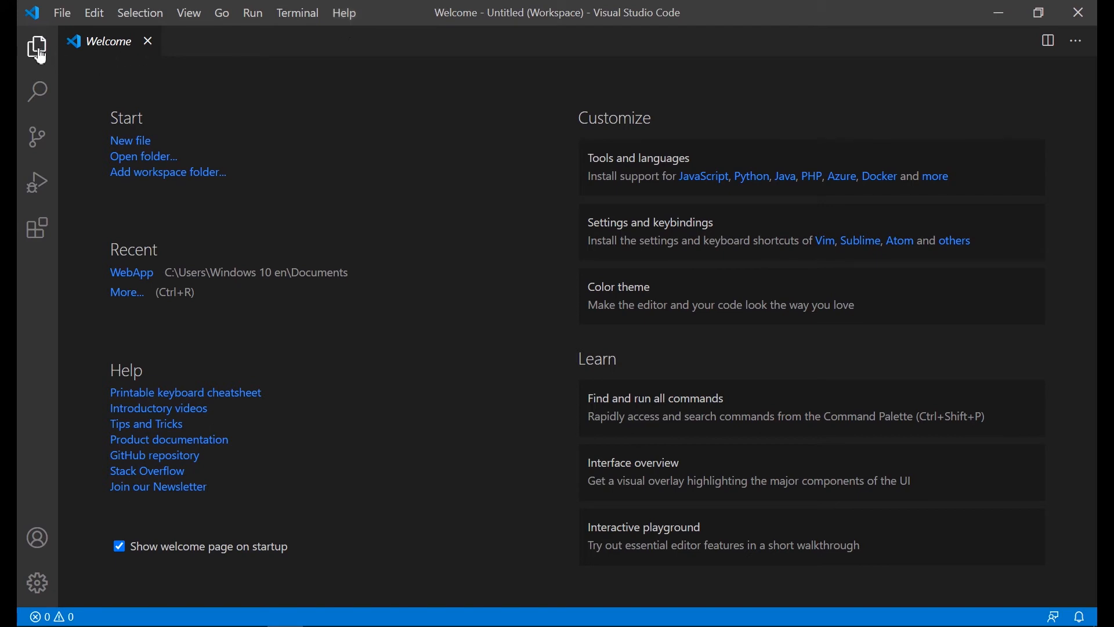
mouse_move(37, 97)
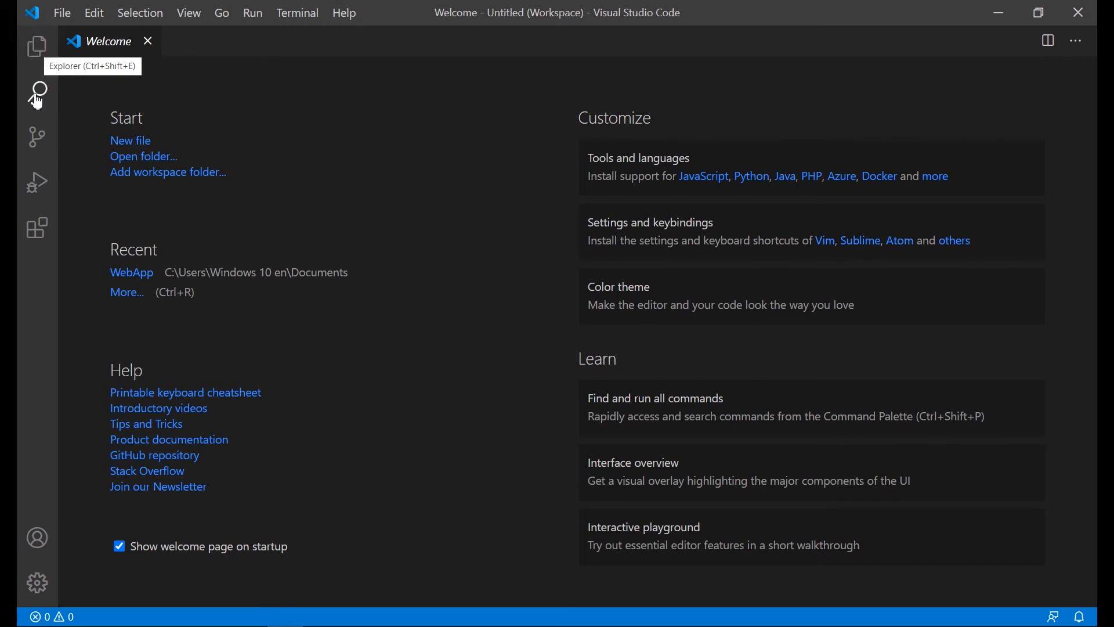
mouse_move(37, 136)
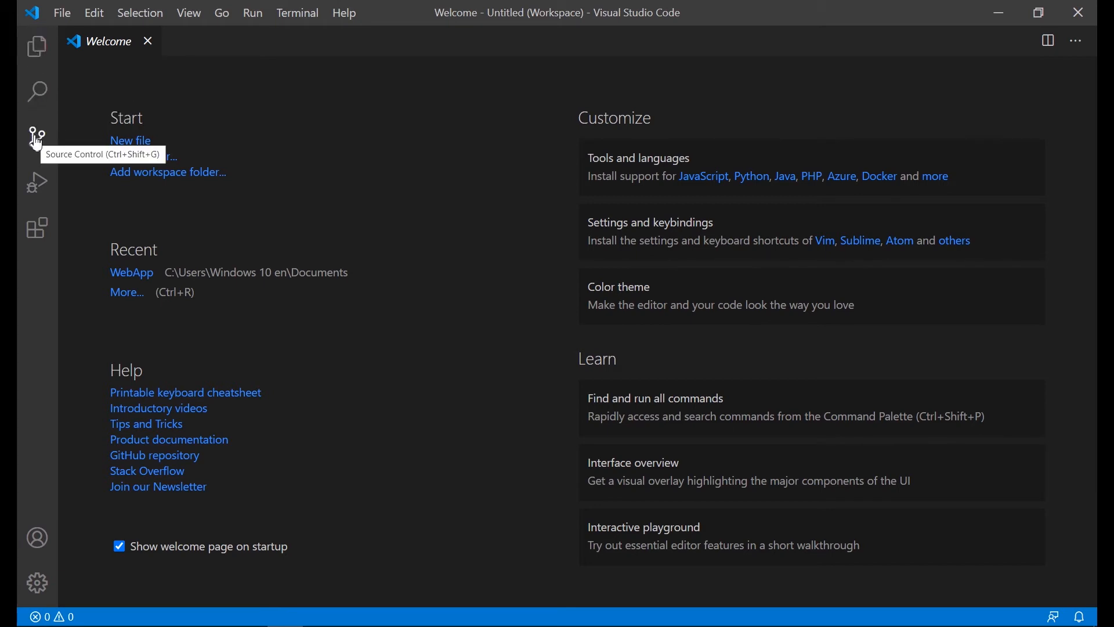
mouse_move(37, 228)
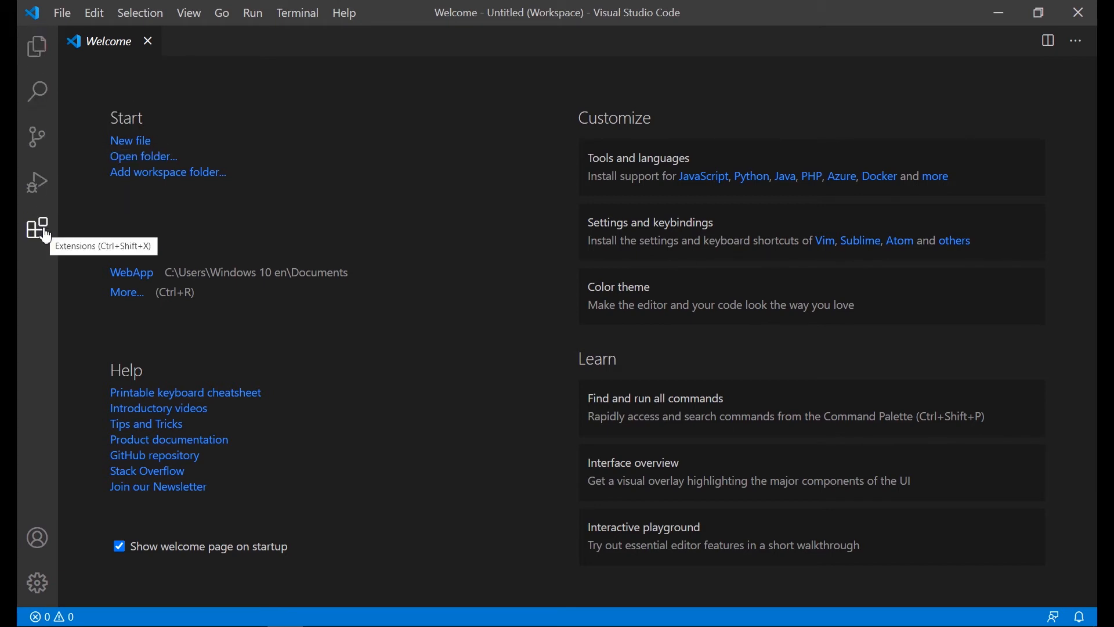
mouse_move(37, 583)
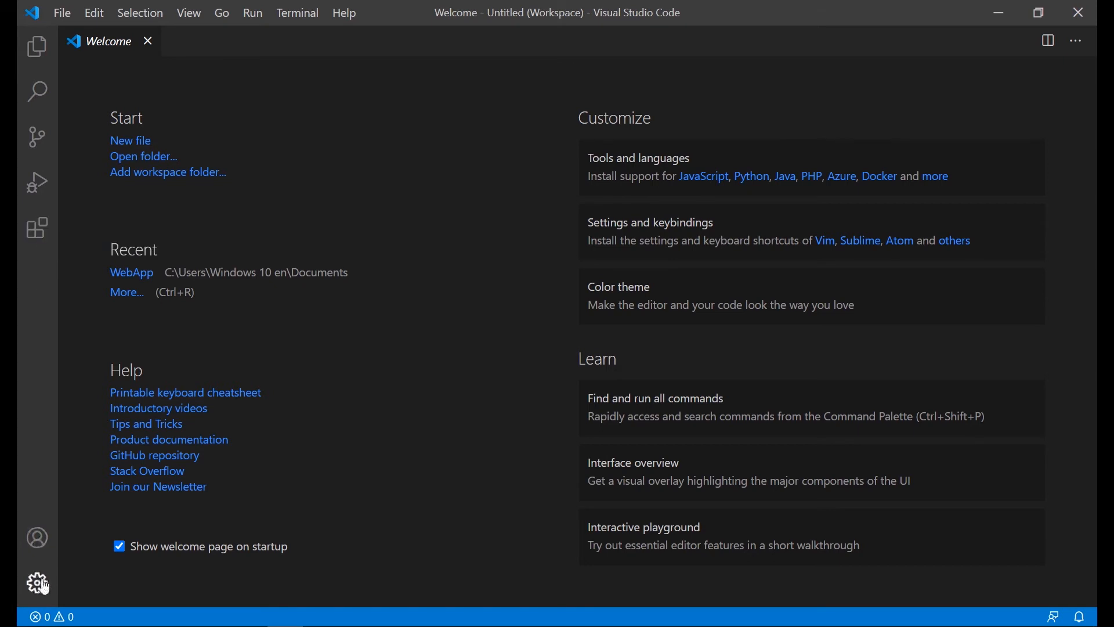
mouse_move(38, 583)
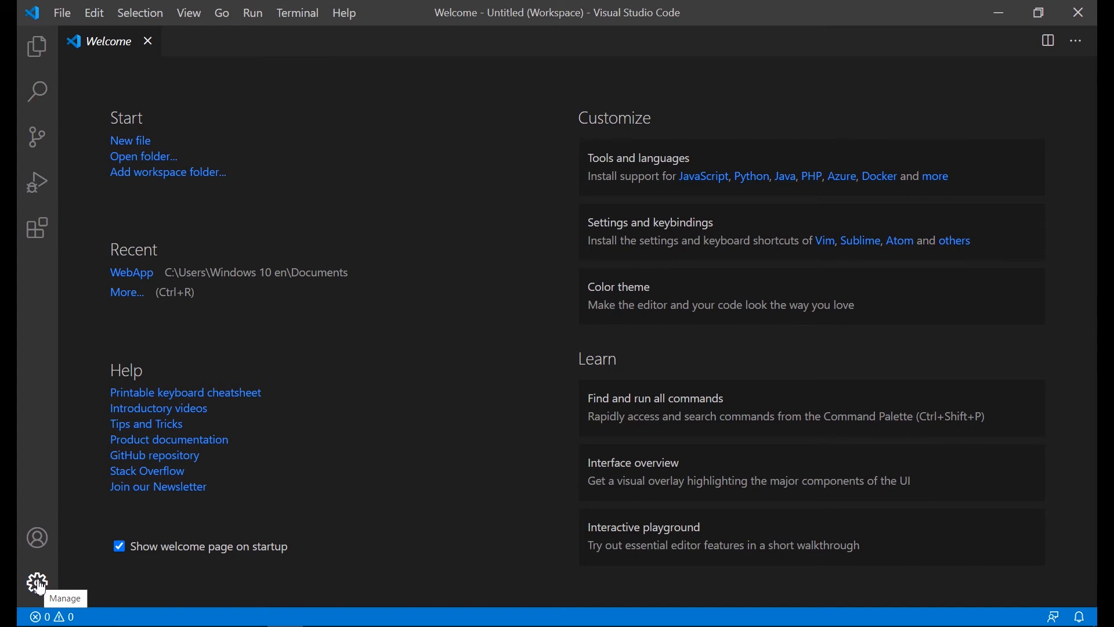
Open Settings from the Manage gear at the bottom-left.
left_click(37, 584)
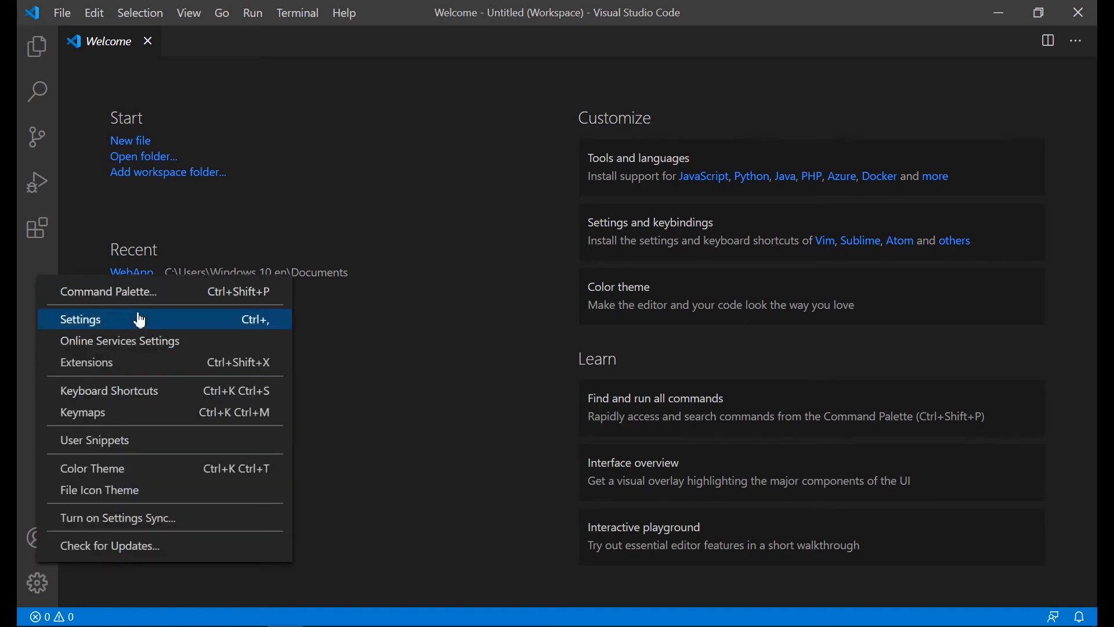
left_click(80, 319)
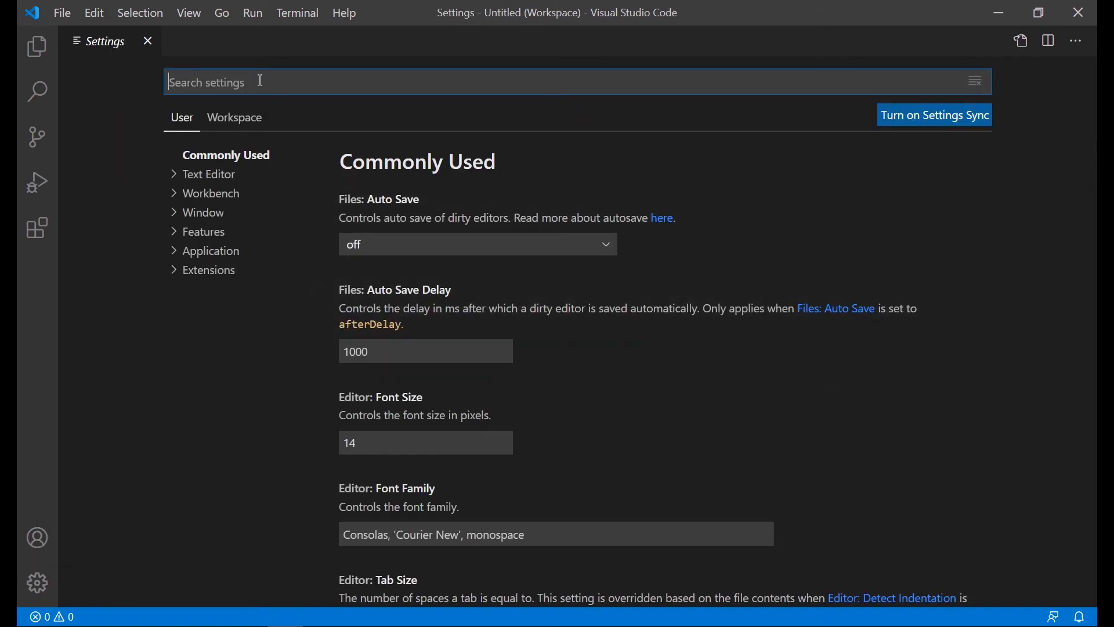
type("z")
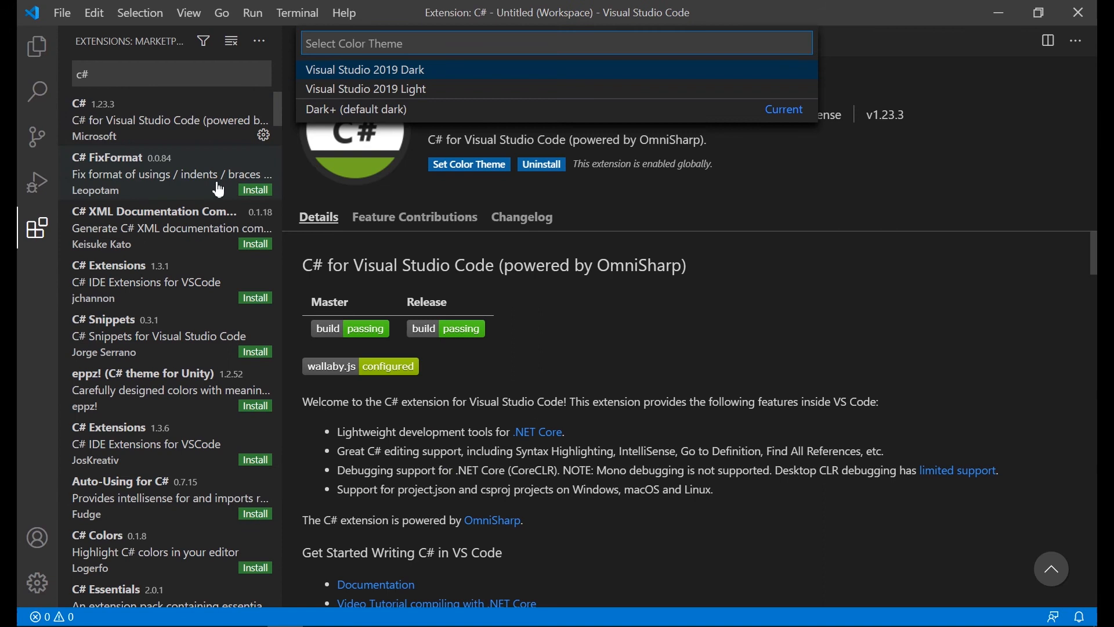
mouse_move(255, 193)
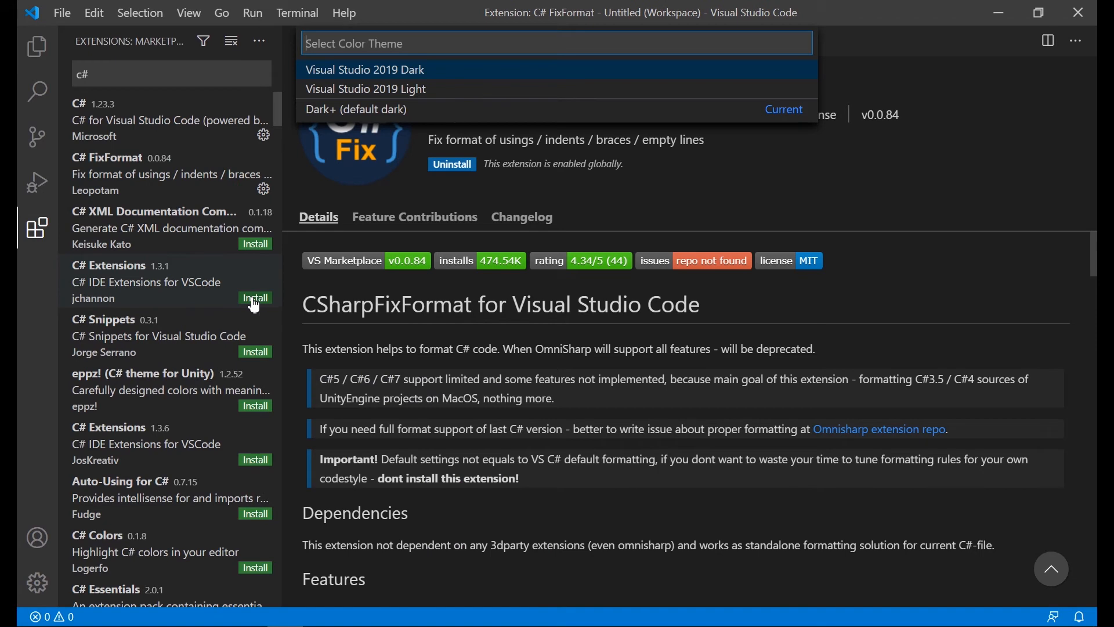
Install the C# Extensions extension and search for 'intelli'.
left_click(254, 297)
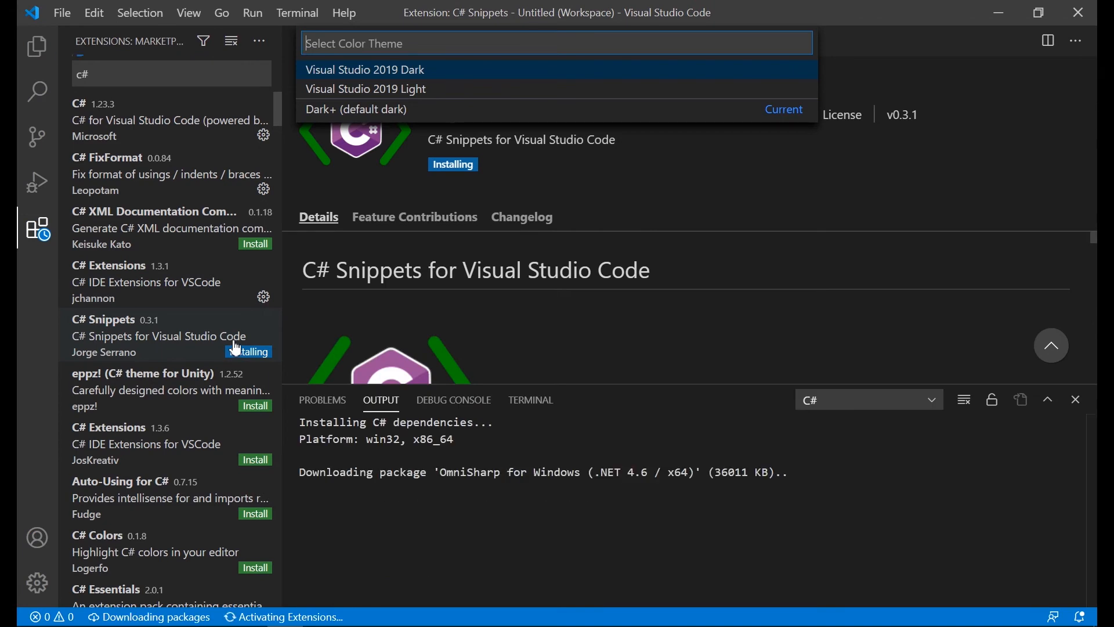
type("intelli")
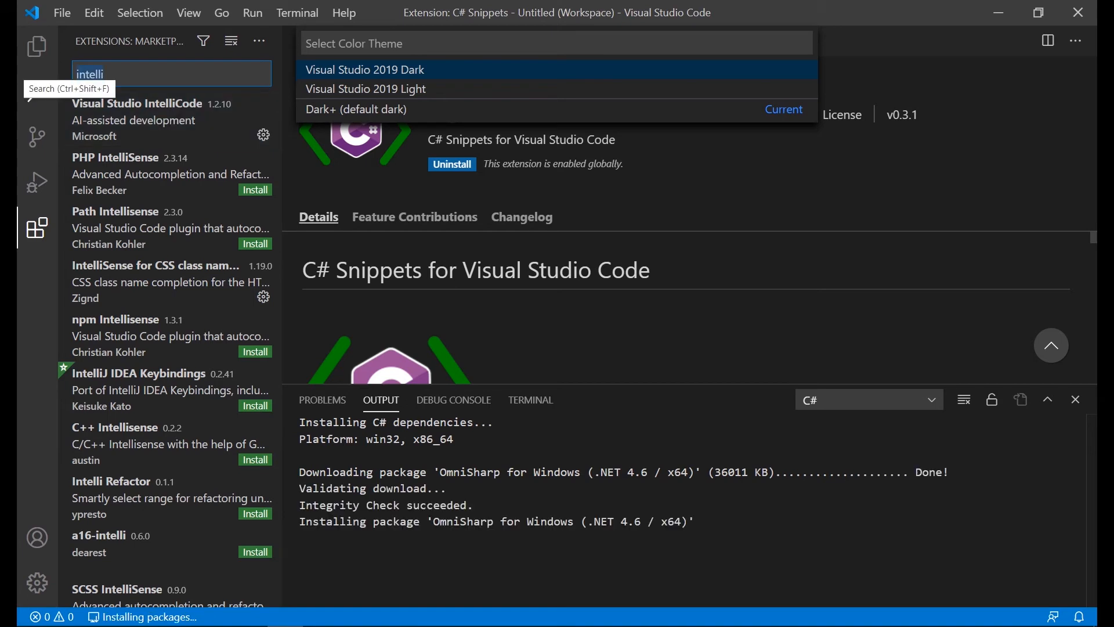
Search 'mono' and install the Mono Debug extension.
type("mono")
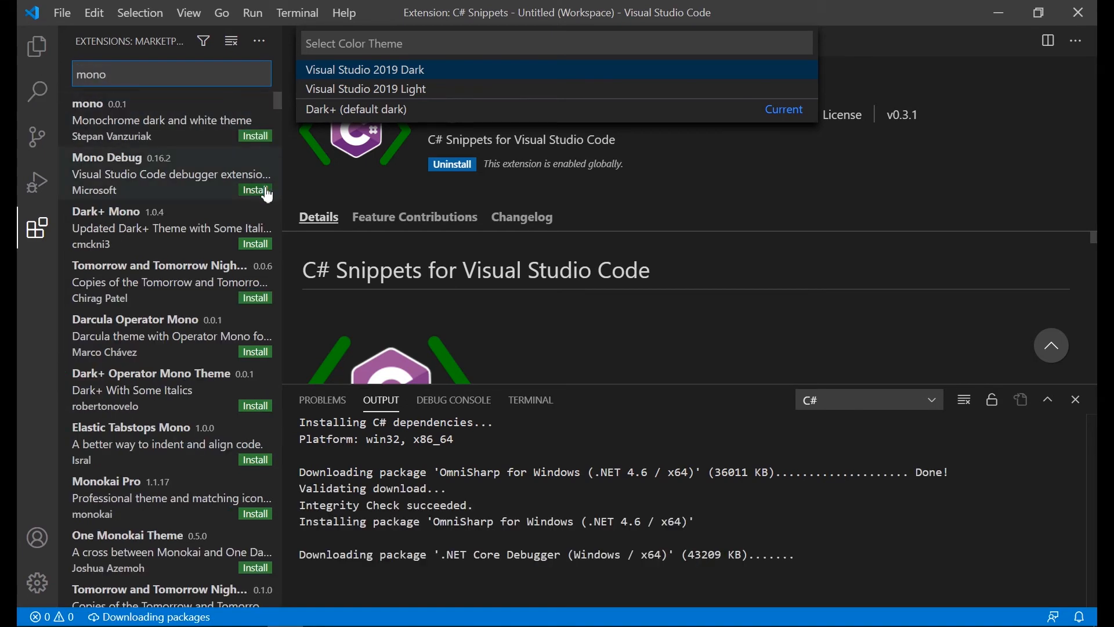
left_click(255, 189)
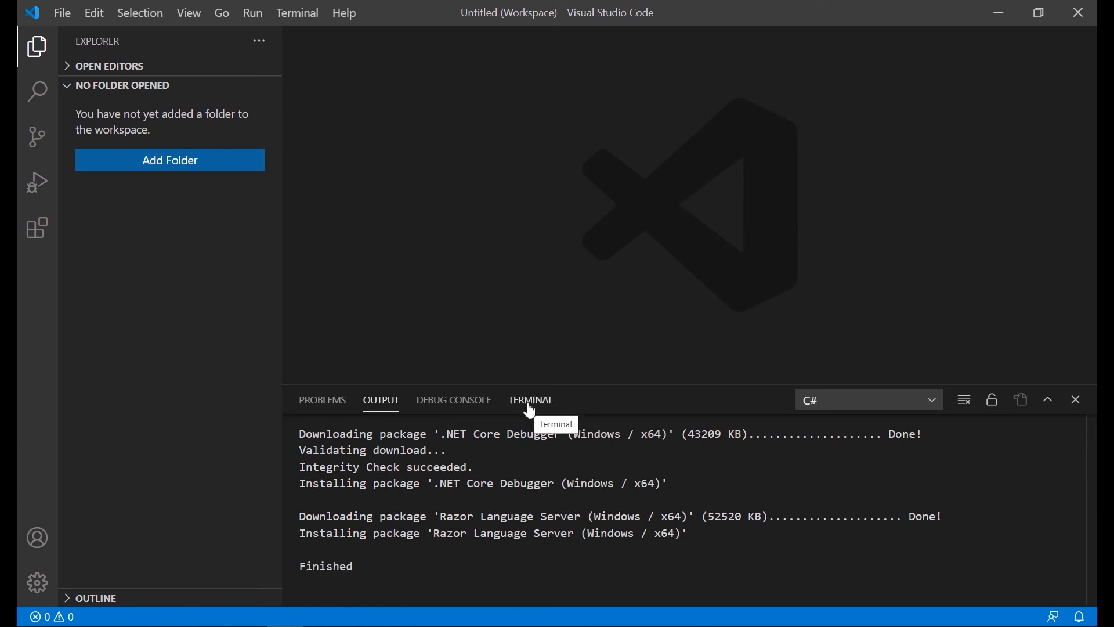
In a PowerShell terminal run dotnet --version, which reports 3.1.403.
left_click(530, 399)
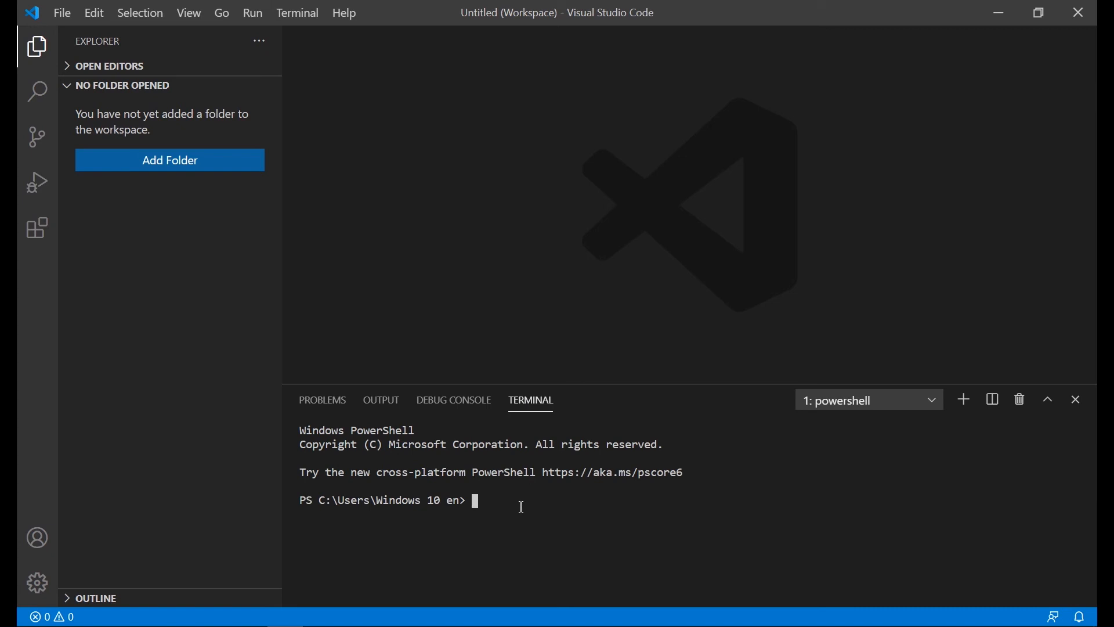
type("do")
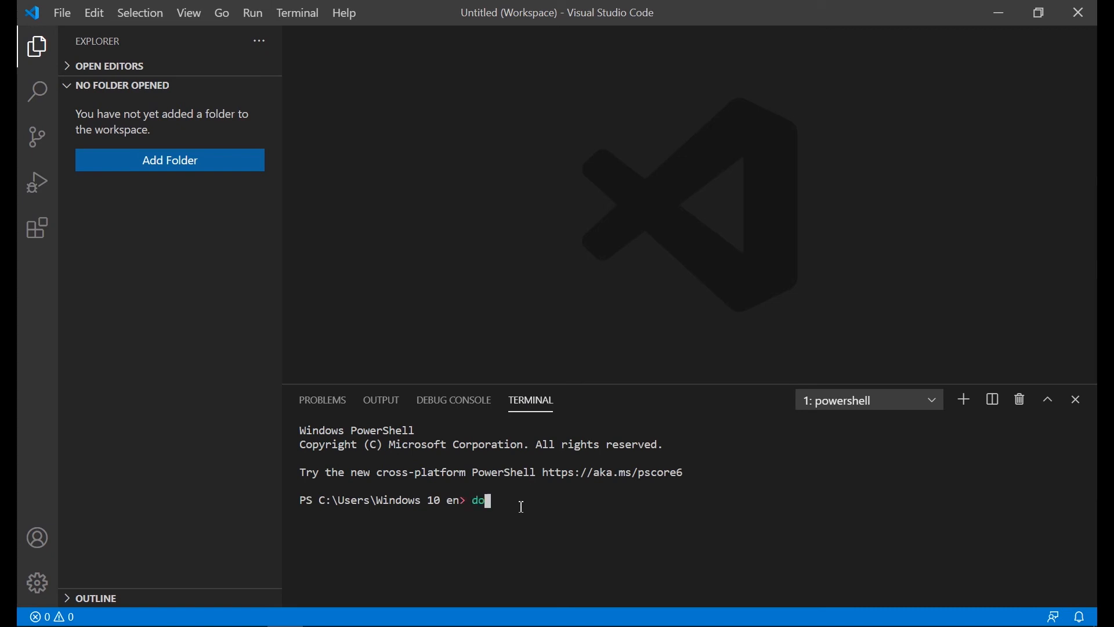
type("tnet")
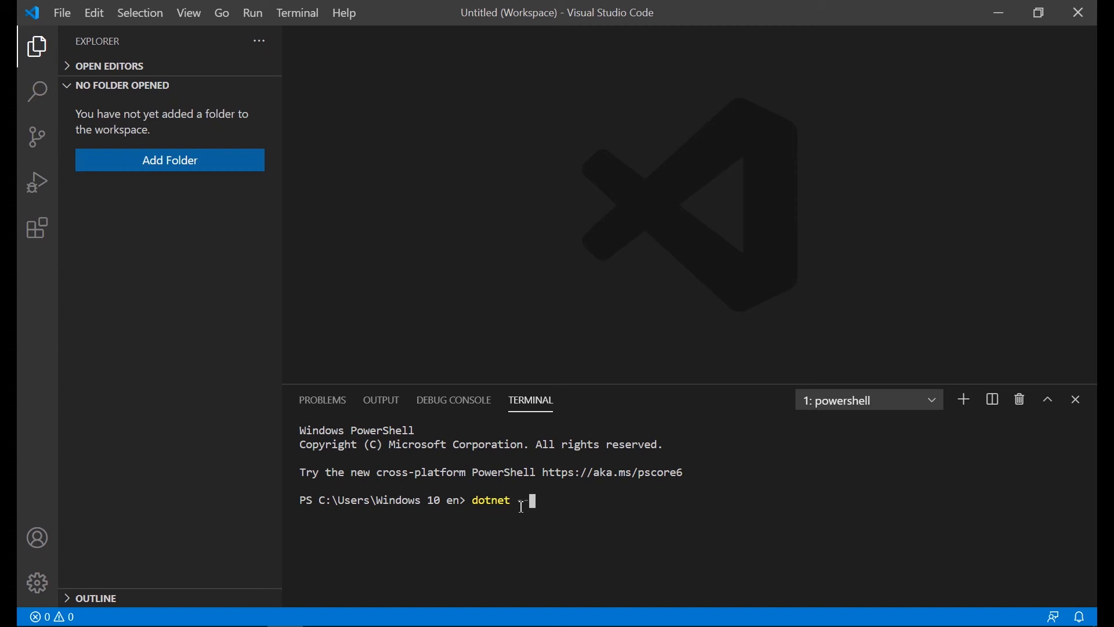
type("--version")
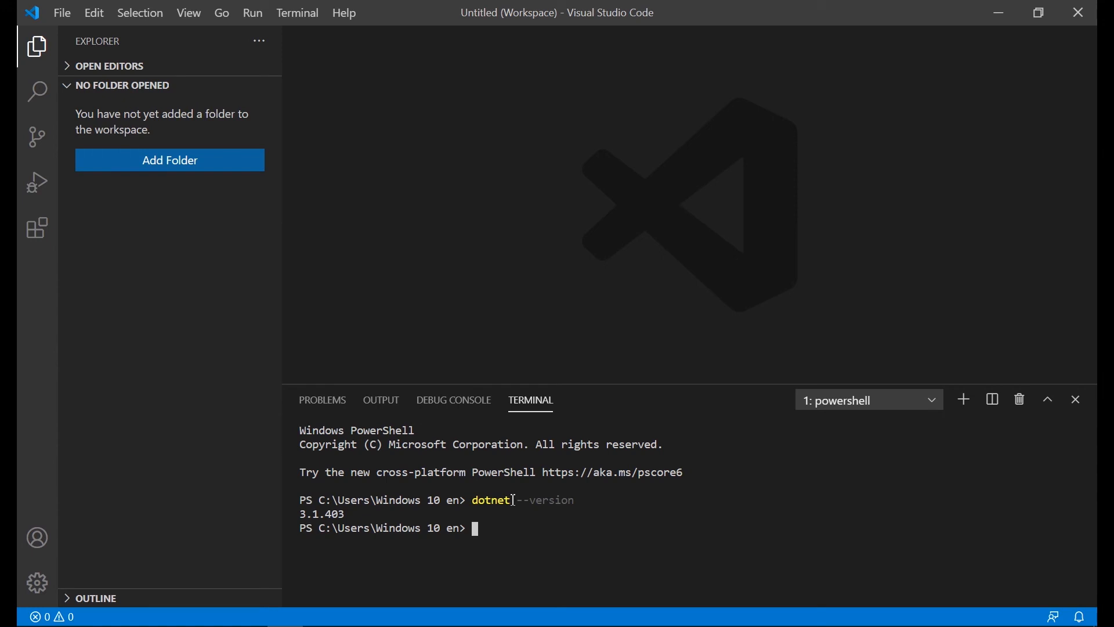
mouse_move(511, 499)
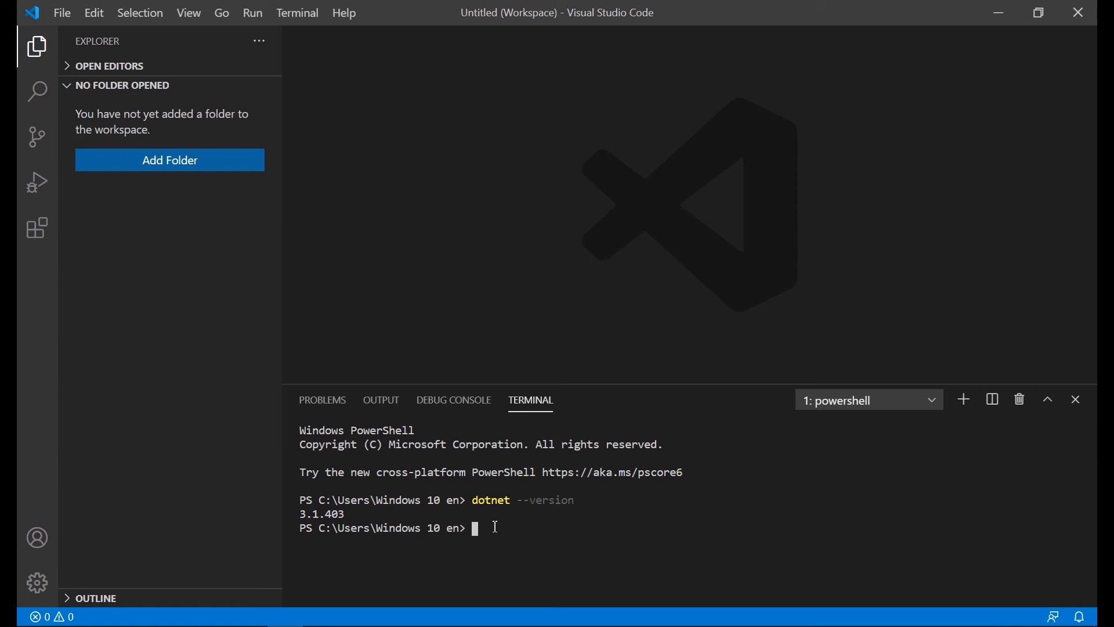
mouse_move(236, 293)
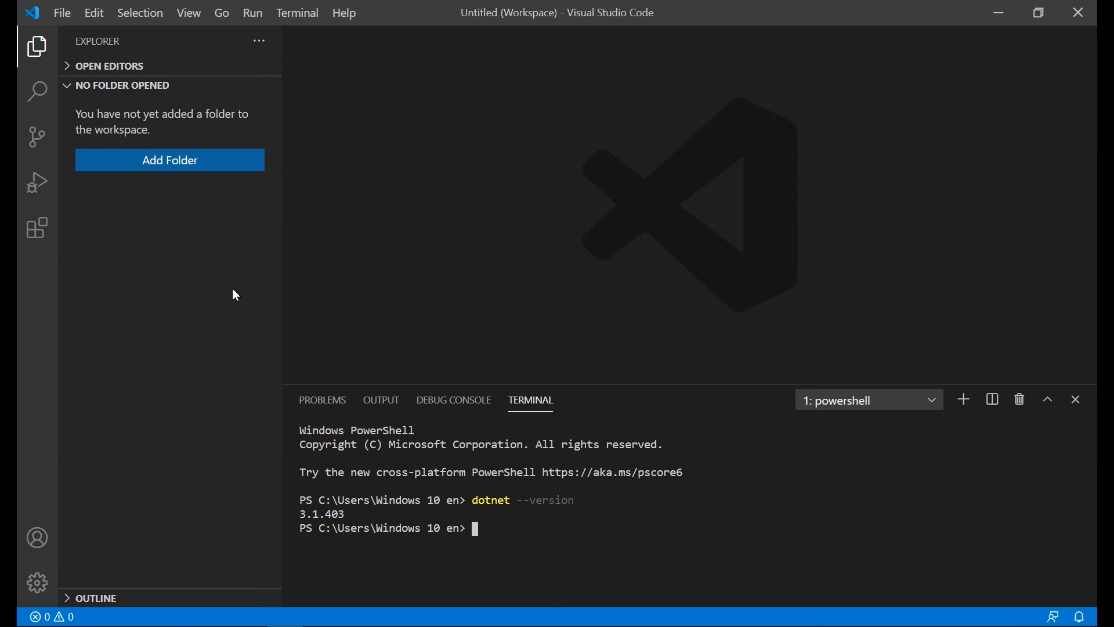
mouse_move(216, 299)
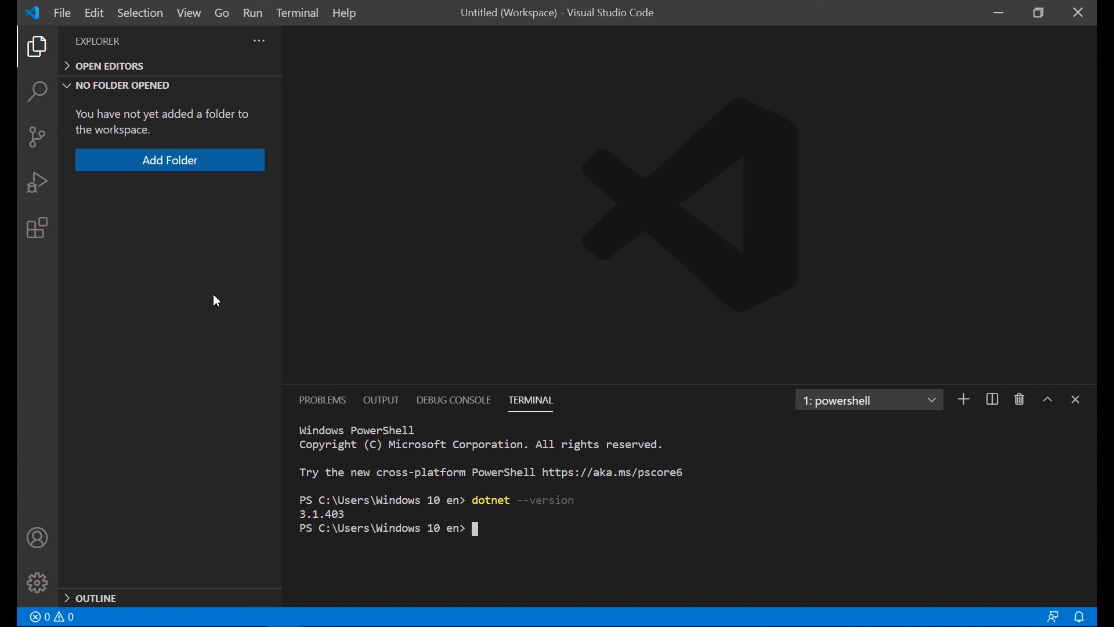
mouse_move(155, 170)
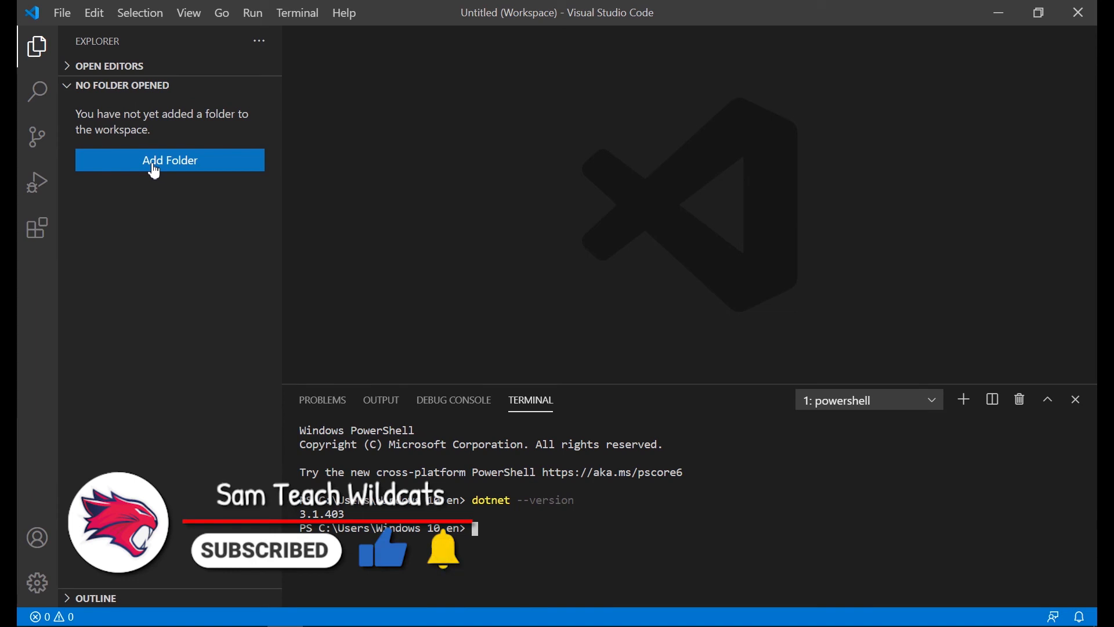
Create a new MyFirstApp folder in Documents and add it to the workspace.
left_click(170, 160)
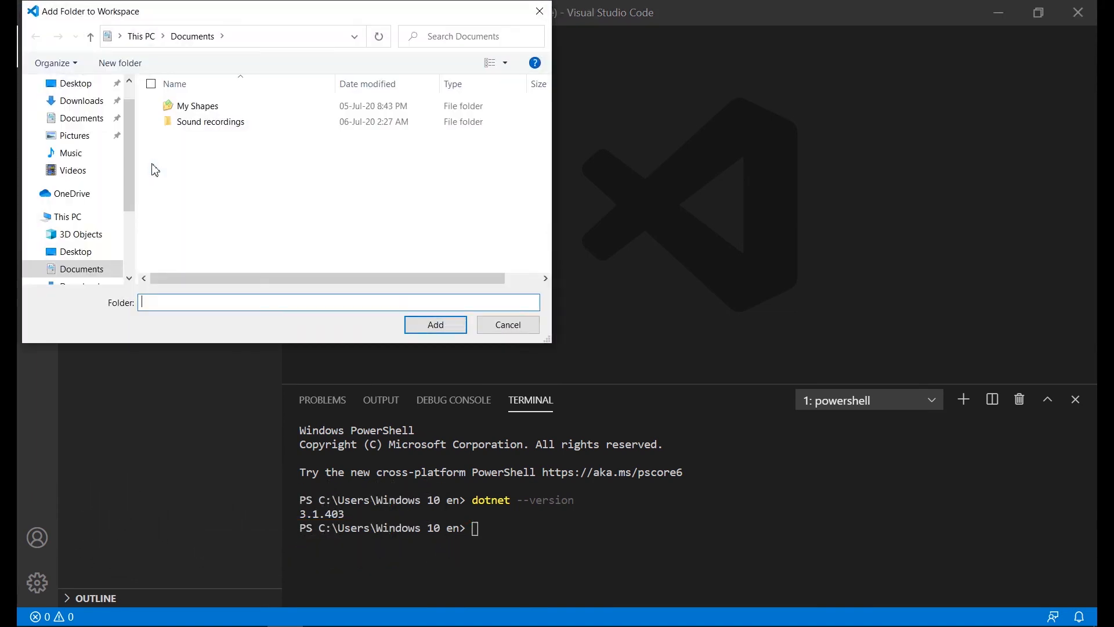
left_click(119, 62)
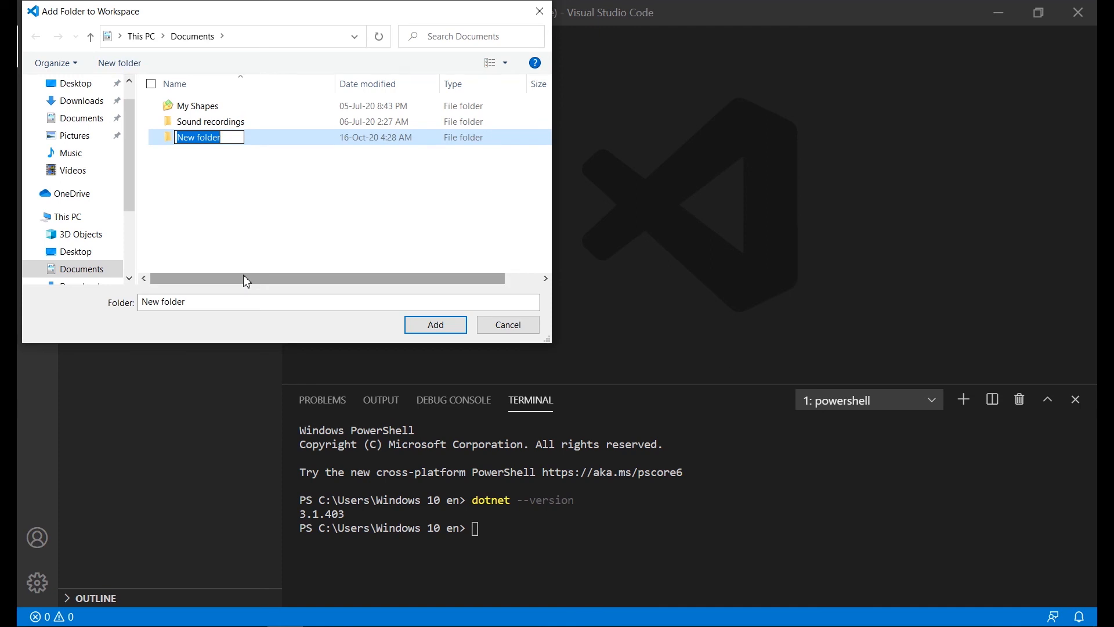
type("M")
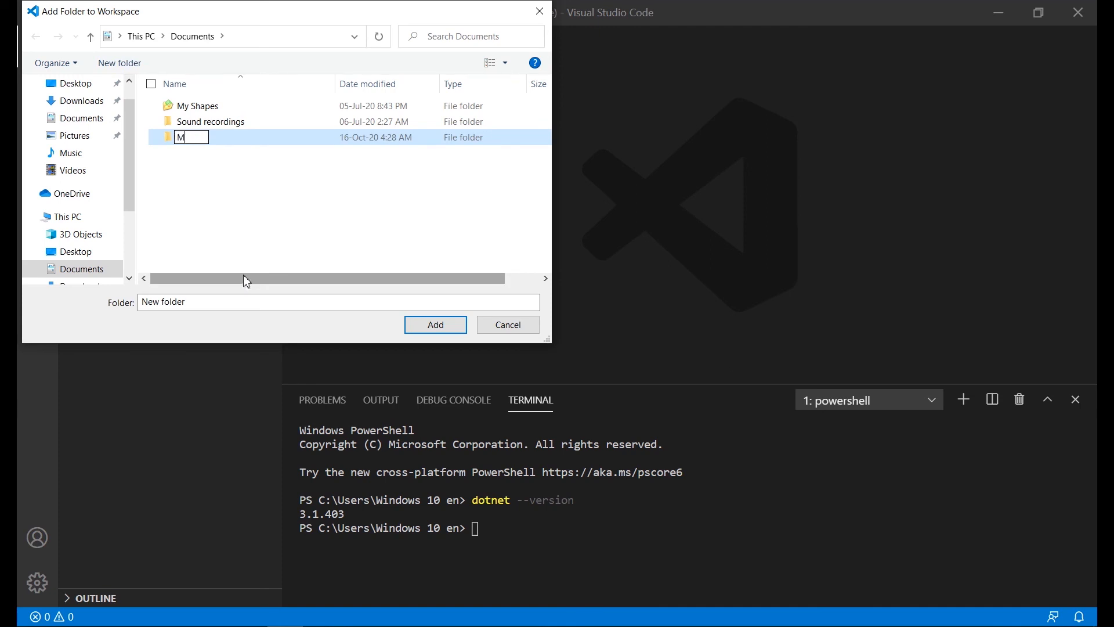
left_click(436, 325)
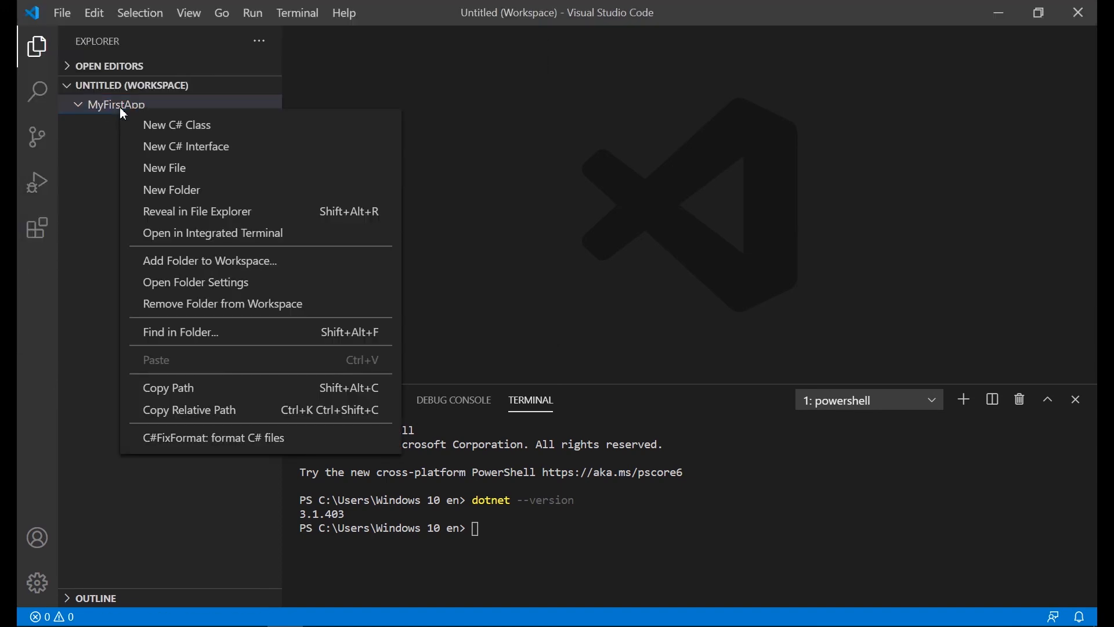
mouse_move(220, 232)
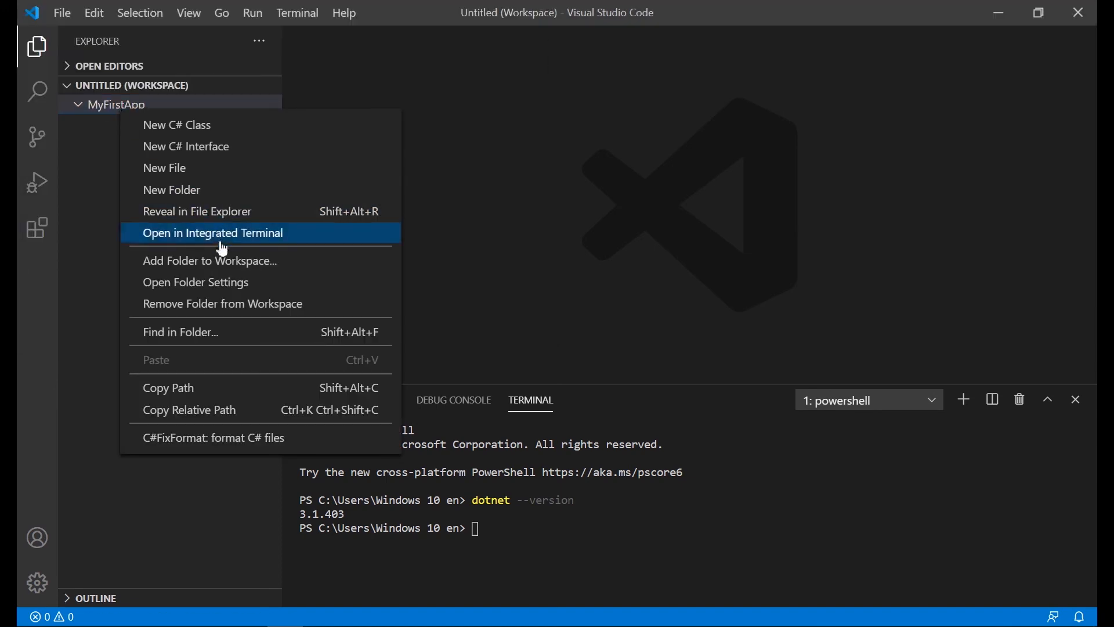
mouse_move(224, 244)
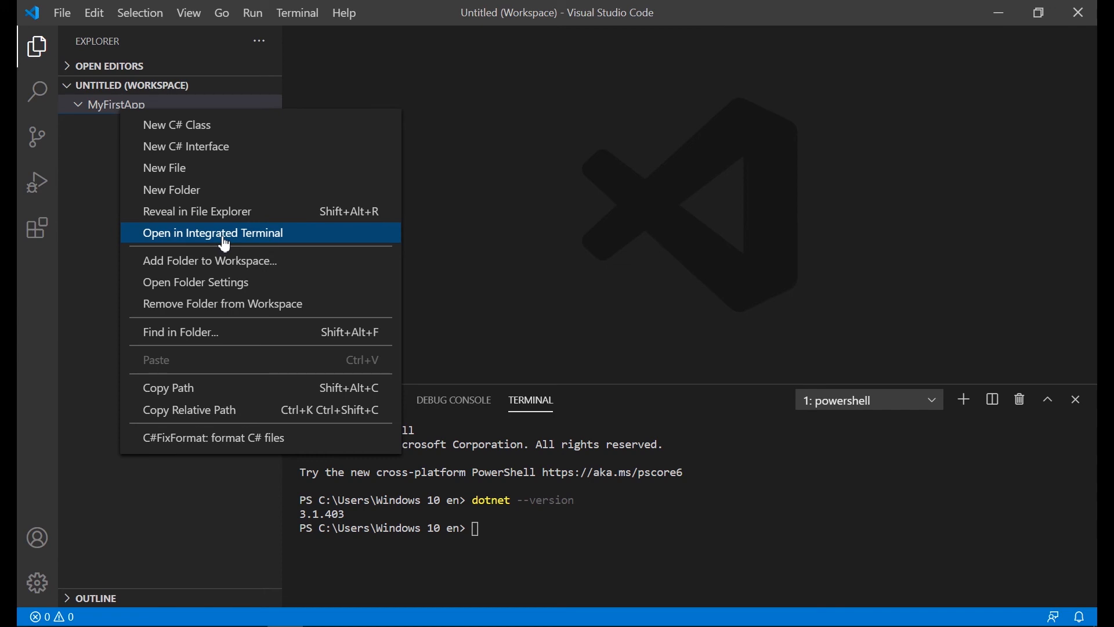
Open an integrated terminal in MyFirstApp and run dotnet, then dotnet new -h.
left_click(211, 232)
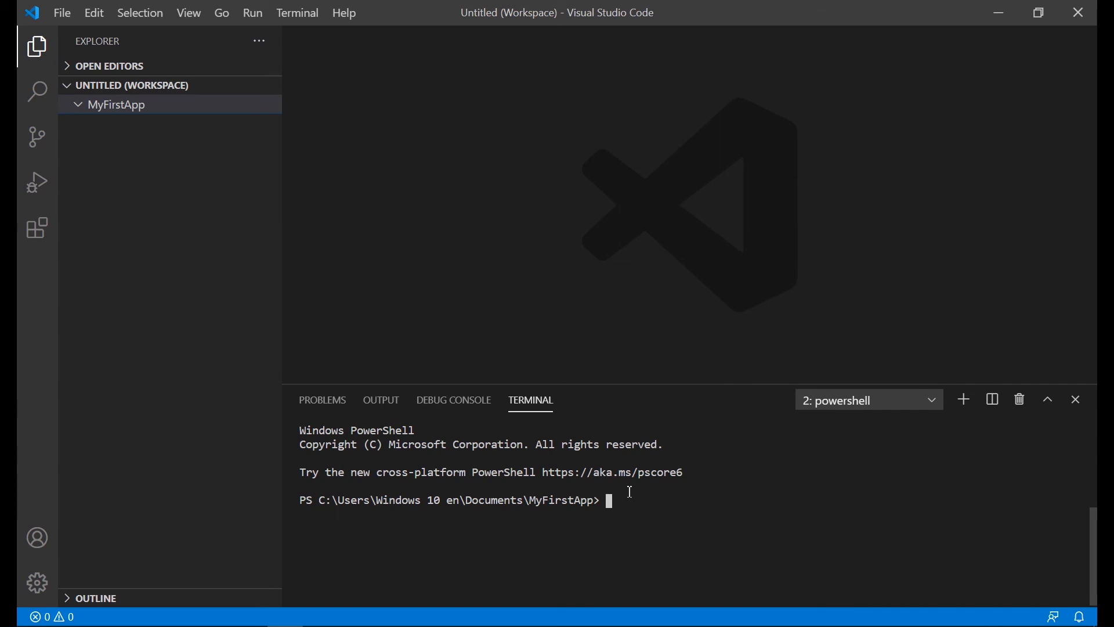
type("dotnet")
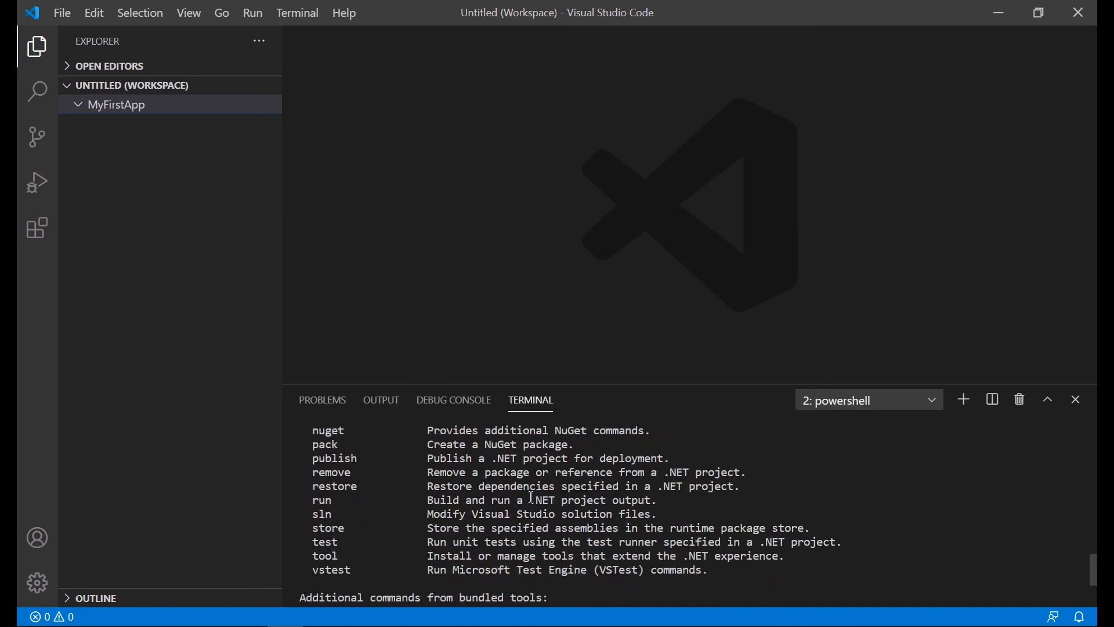
type("dotnet n")
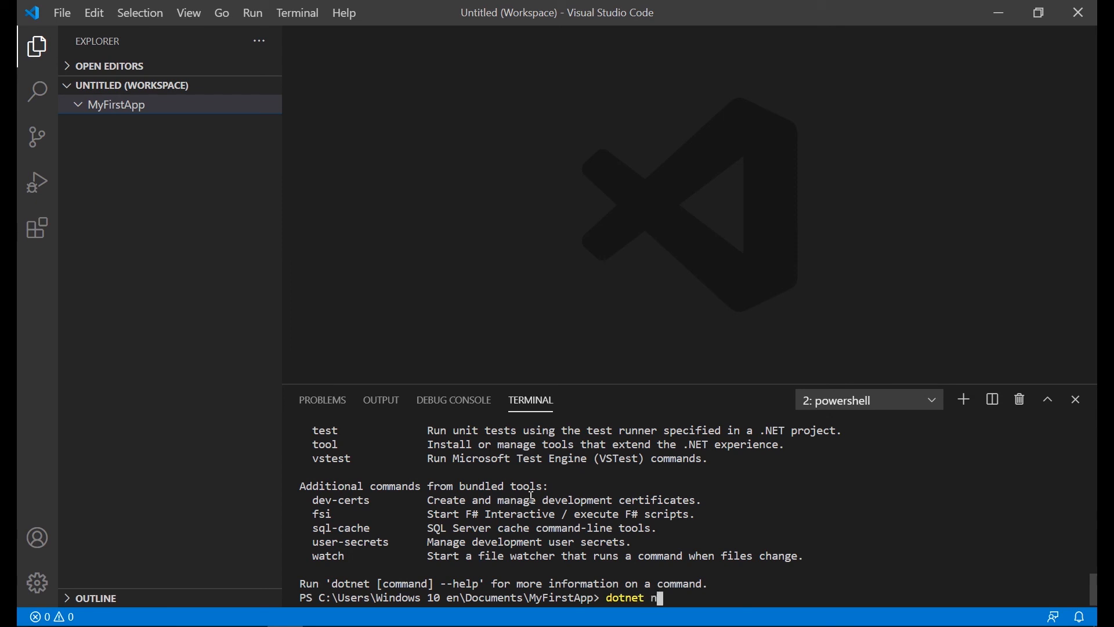
type("ew -h")
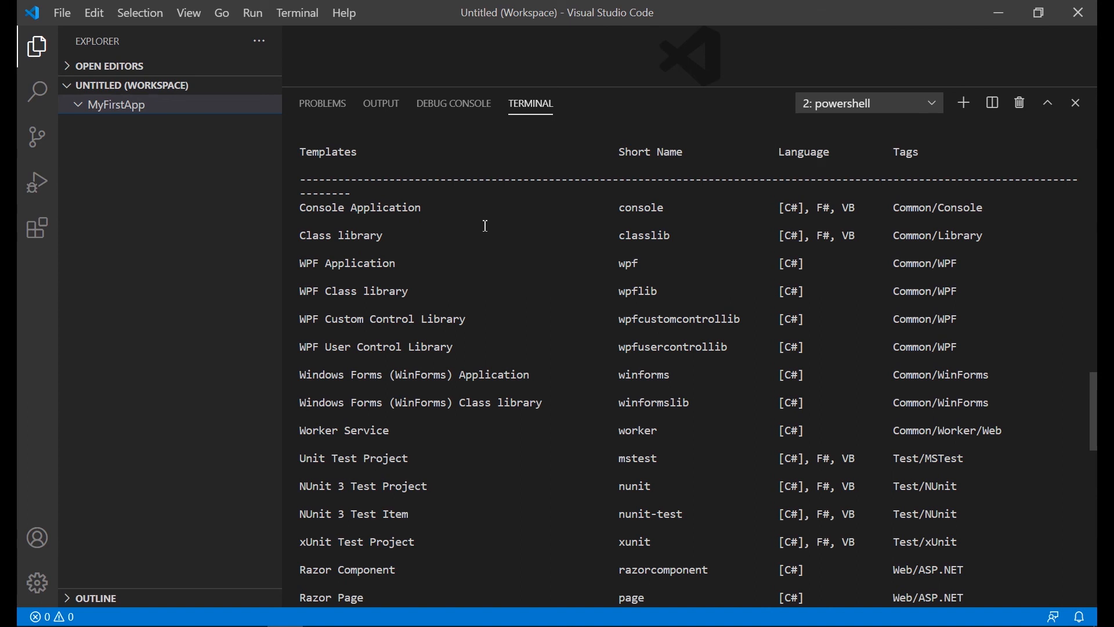
mouse_move(394, 267)
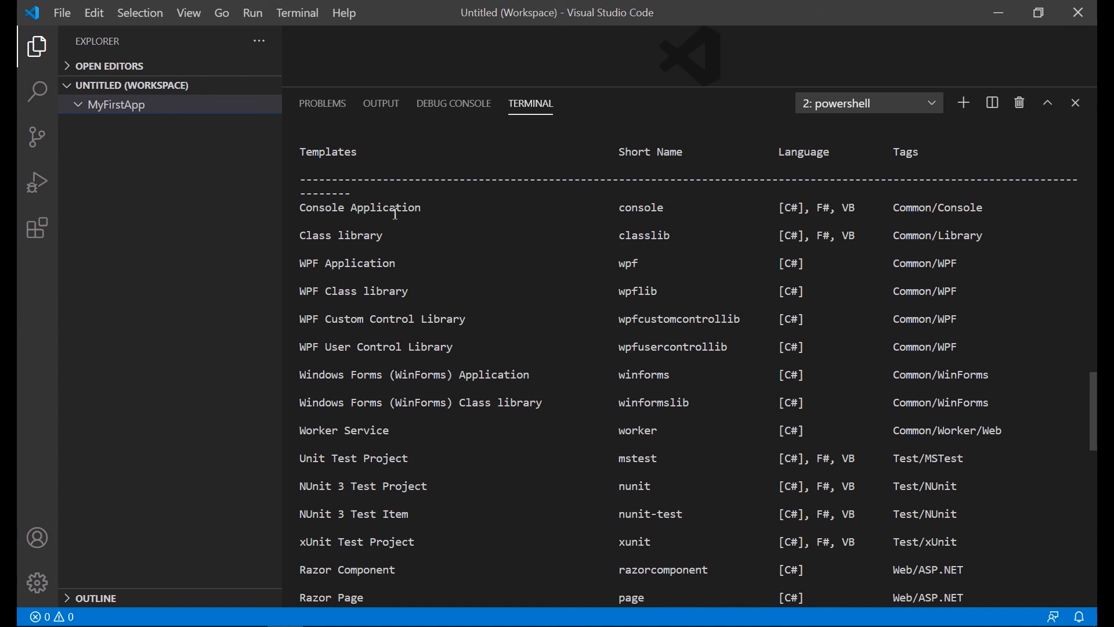
mouse_move(584, 215)
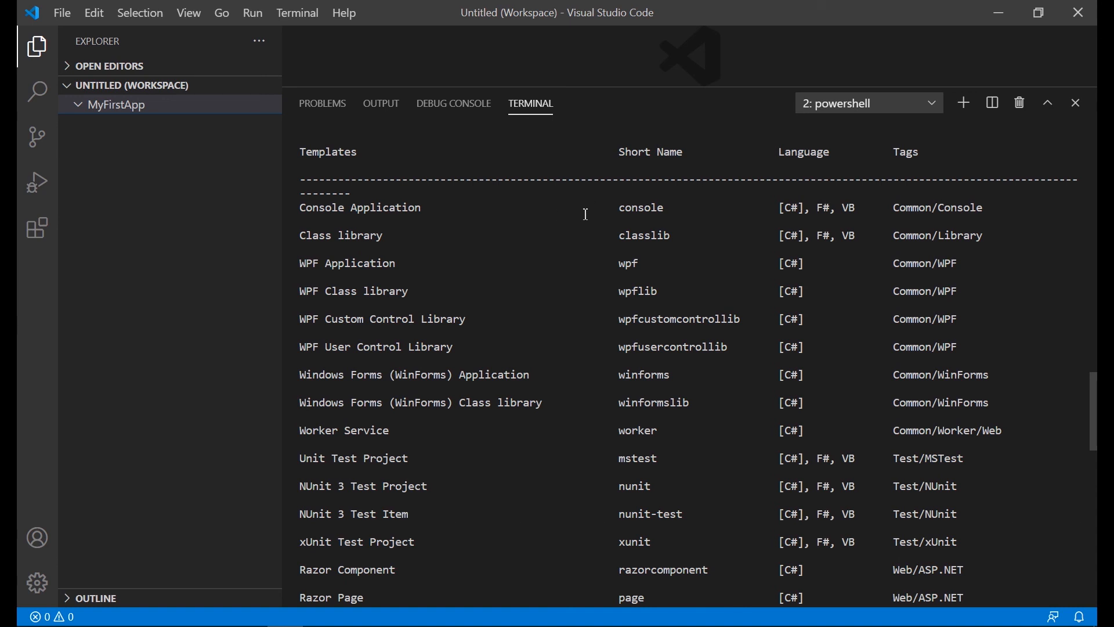
Run dotnet new -h to list templates, then create a console project with dotnet new console.
type("dotnet new -h")
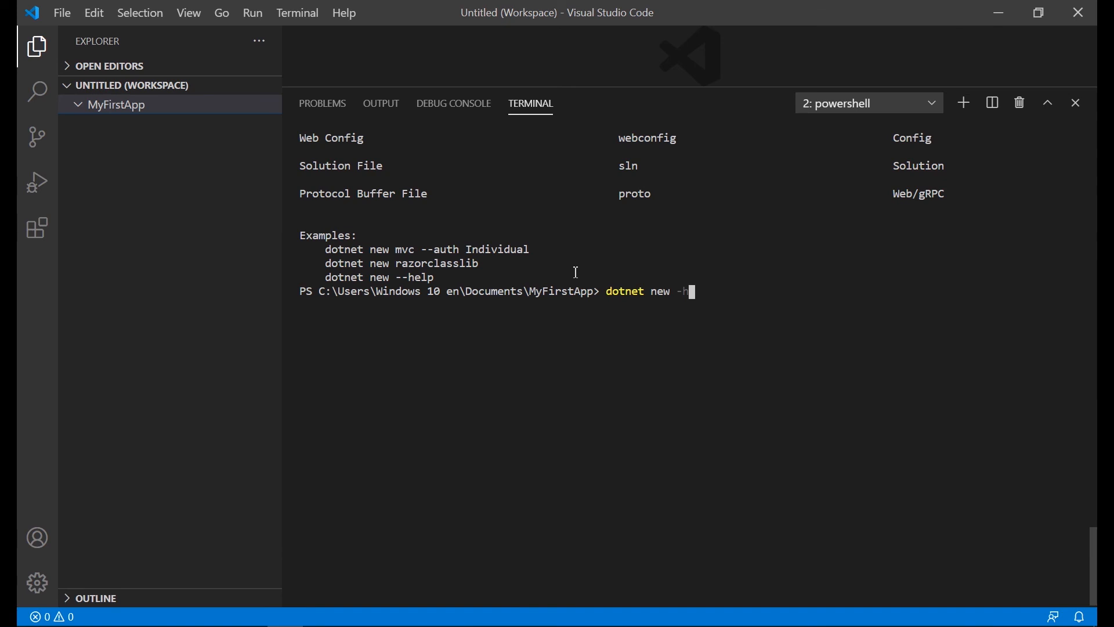
type("coso")
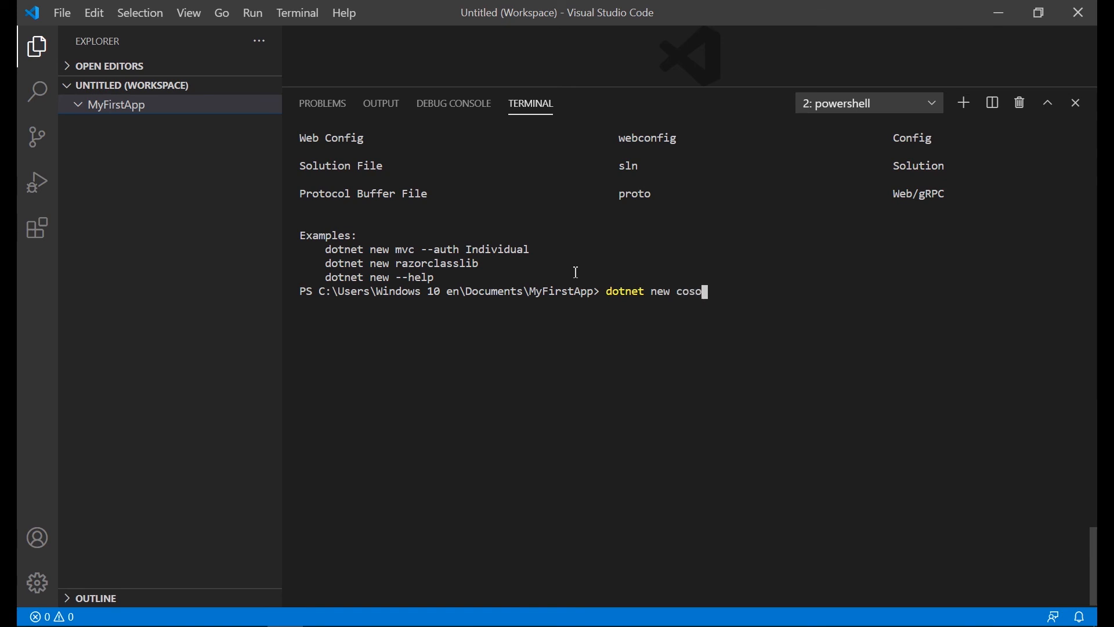
type("nsole")
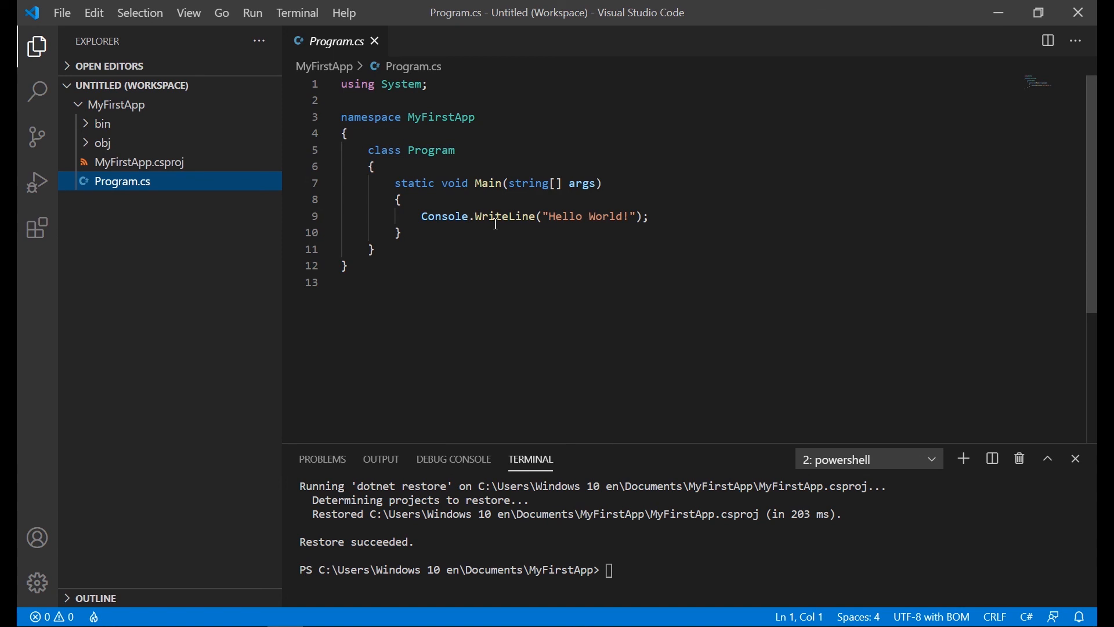
mouse_move(435, 215)
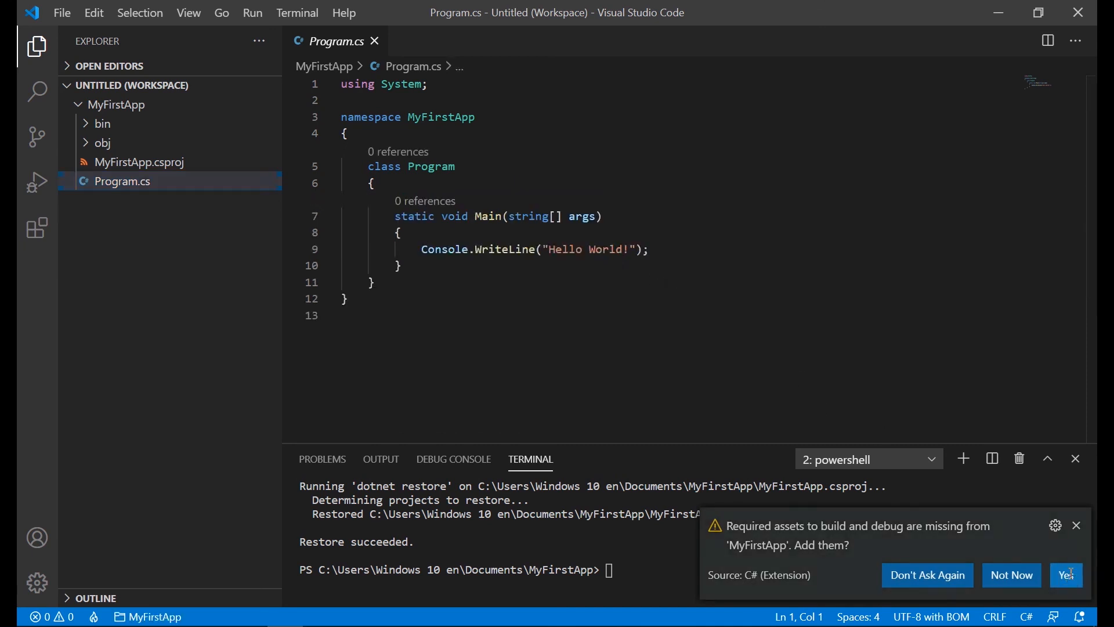
Accept the missing build and debug assets prompt and start entering the dotnet run command.
left_click(1065, 574)
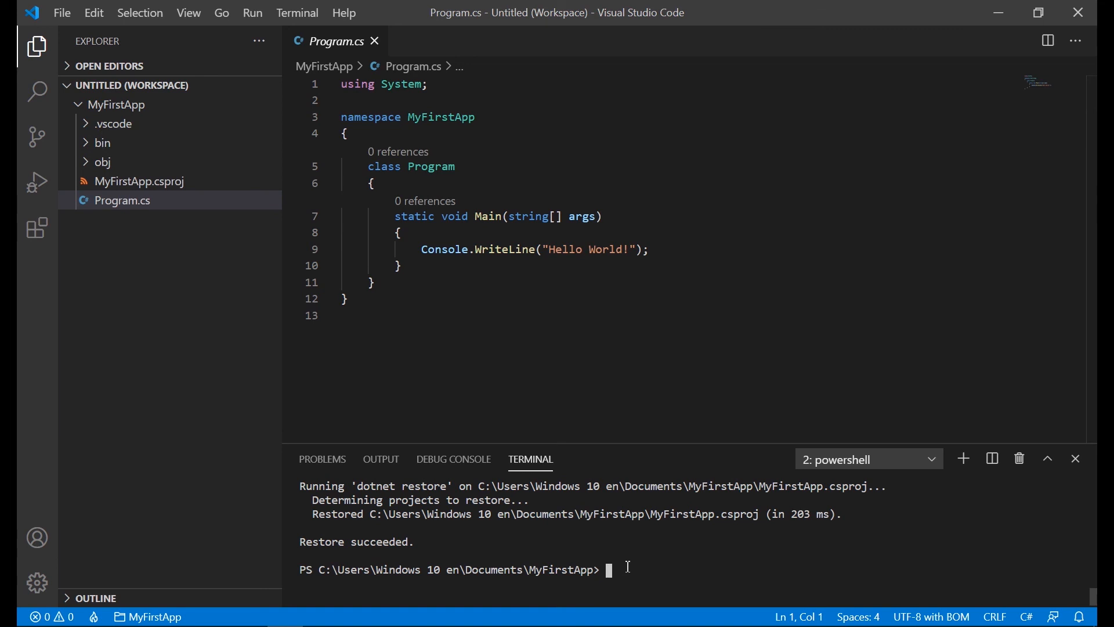
type("d")
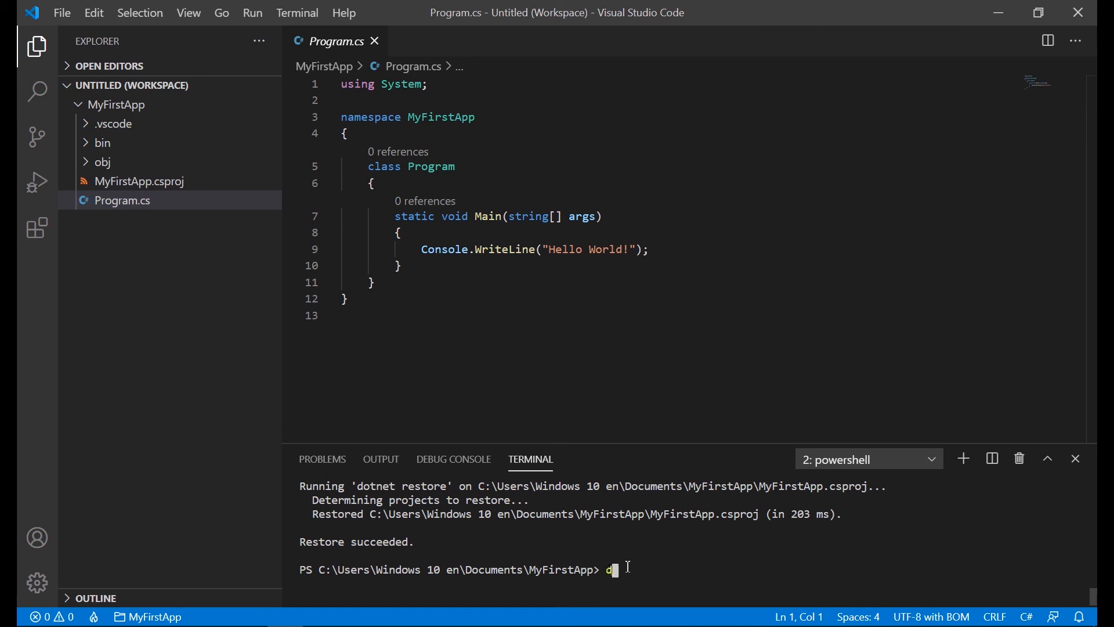
type("otnet run")
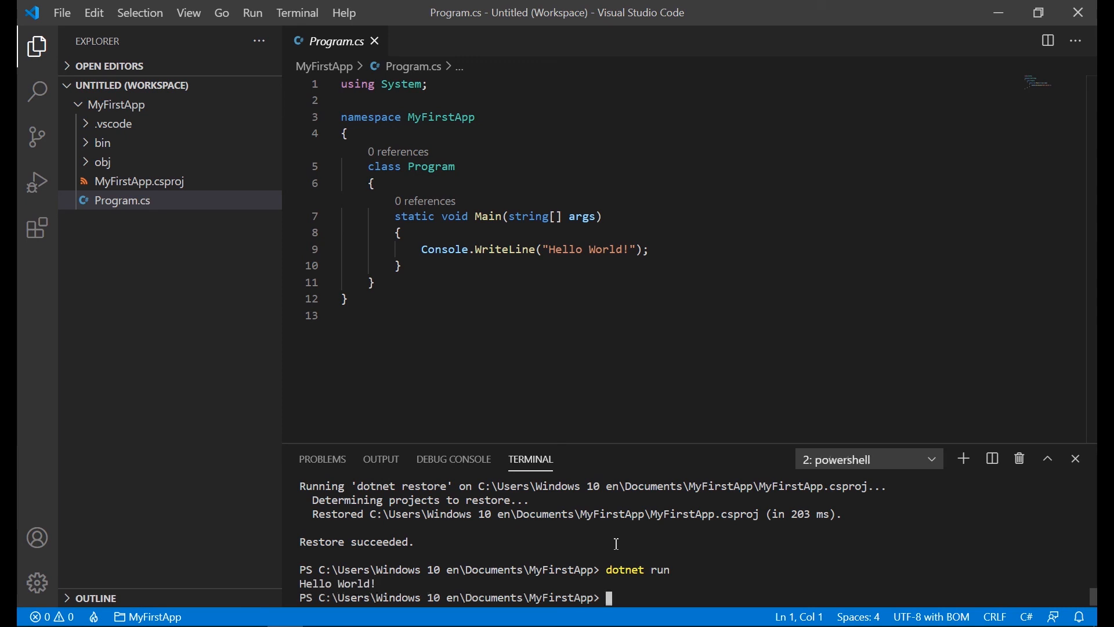
mouse_move(479, 360)
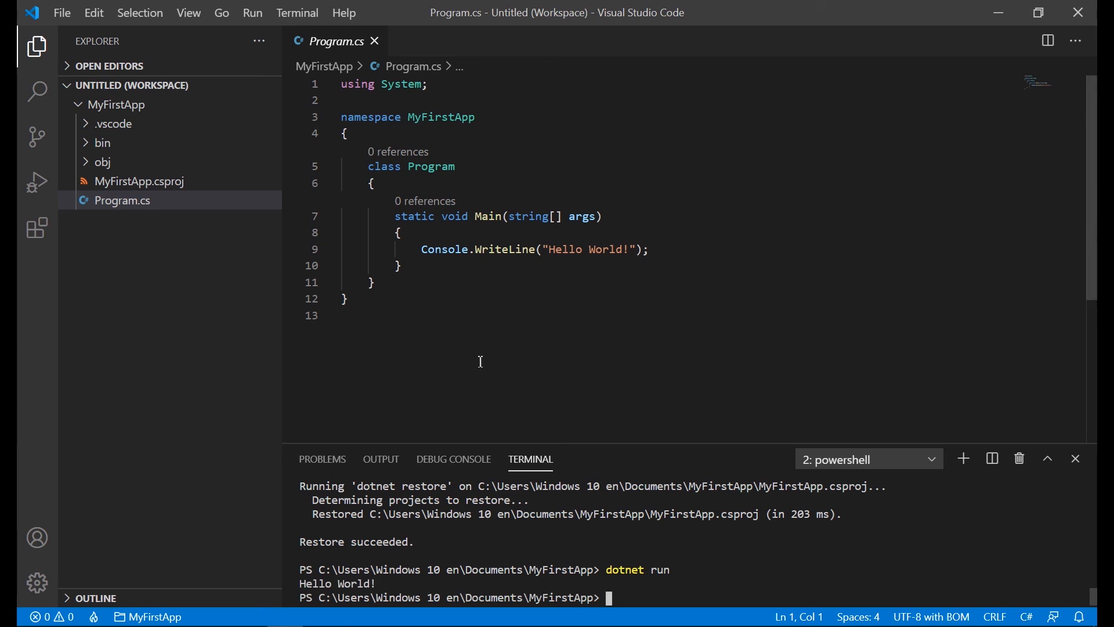